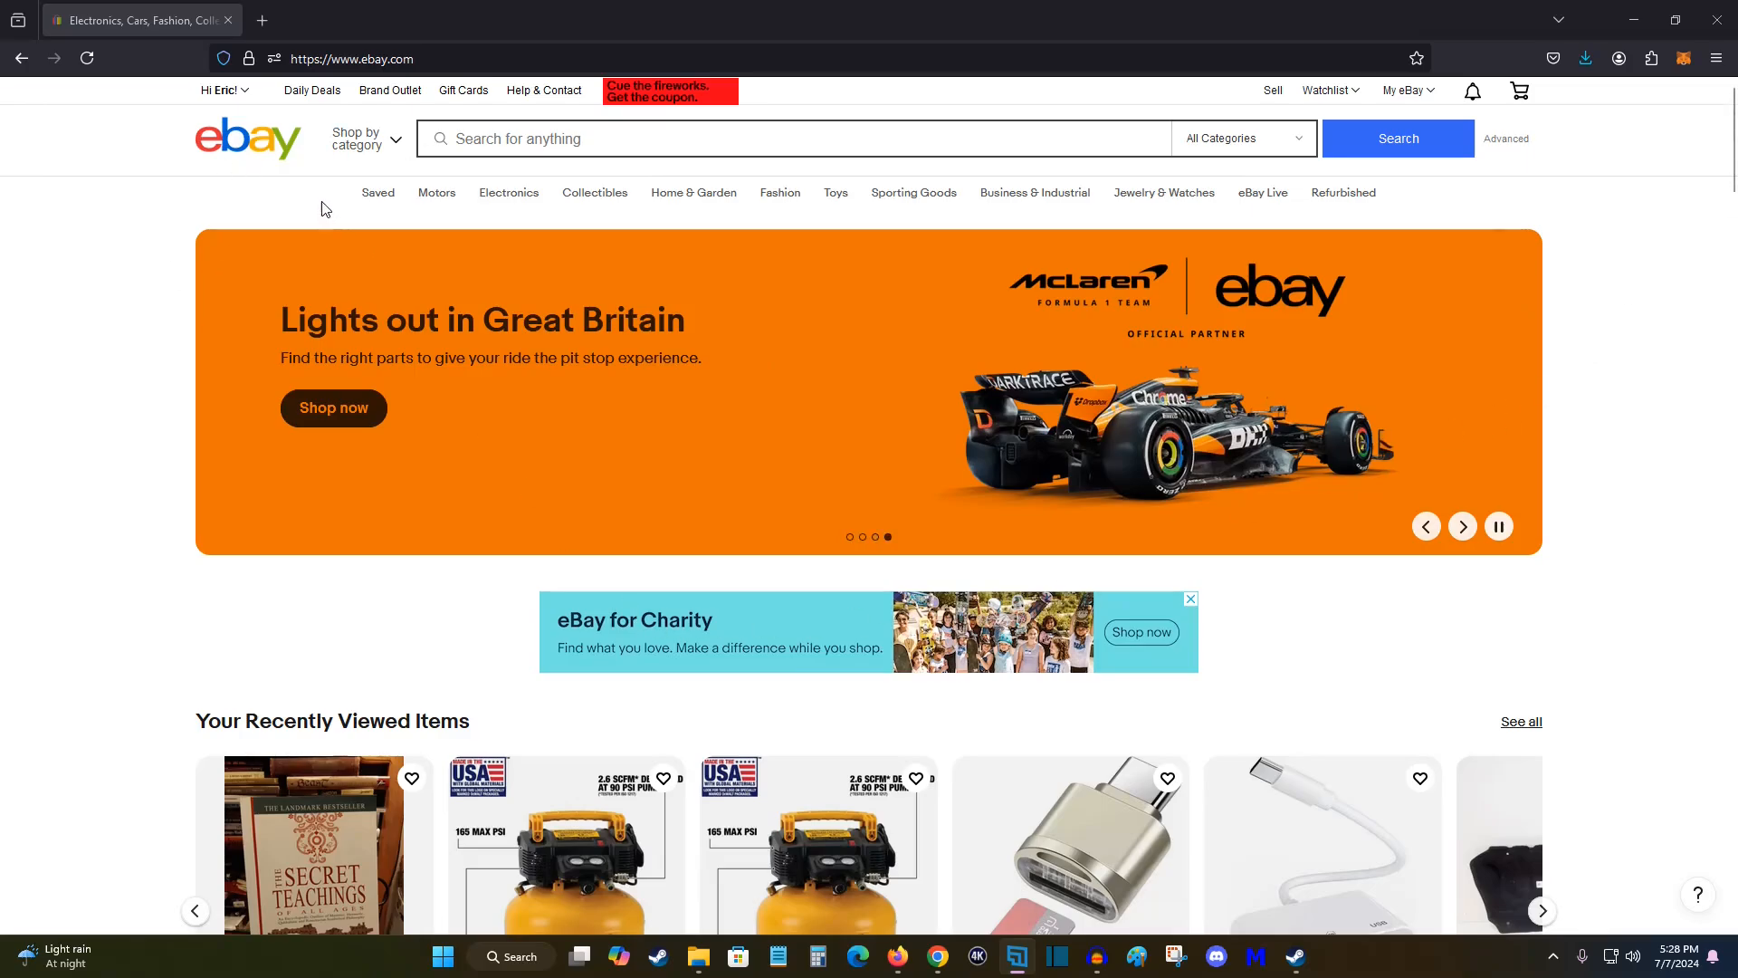
- Go to the My eBay activity summary from the eBay home page
left_click(221, 90)
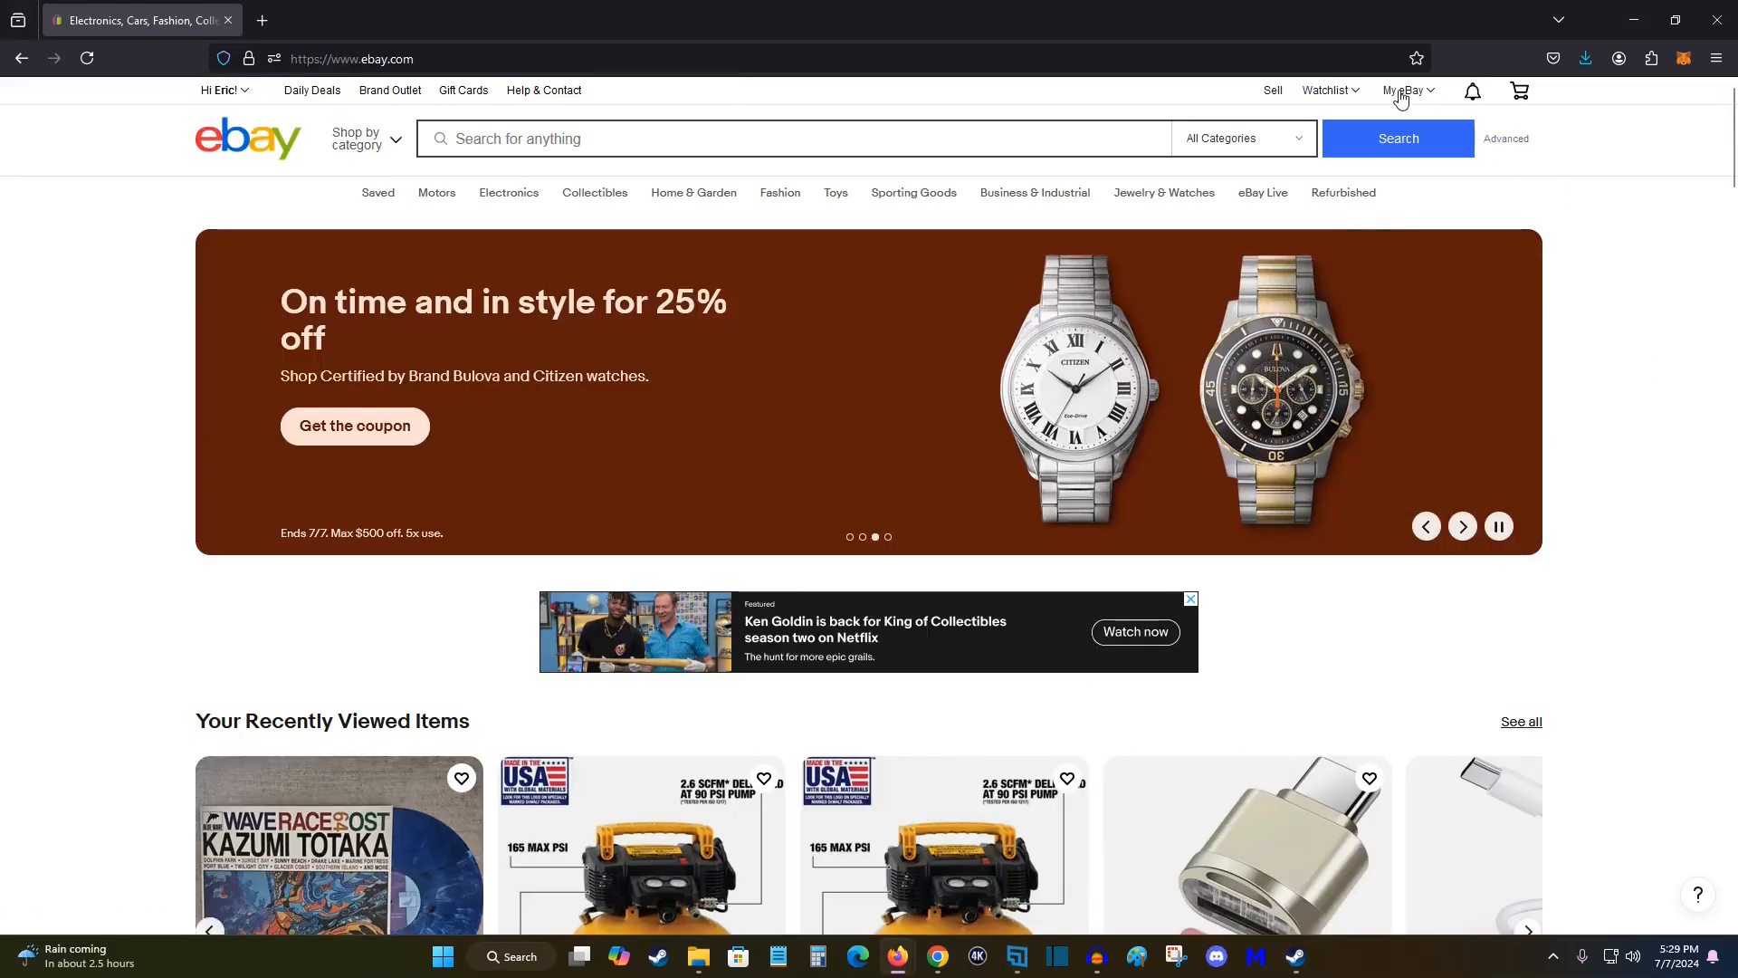
left_click(1405, 91)
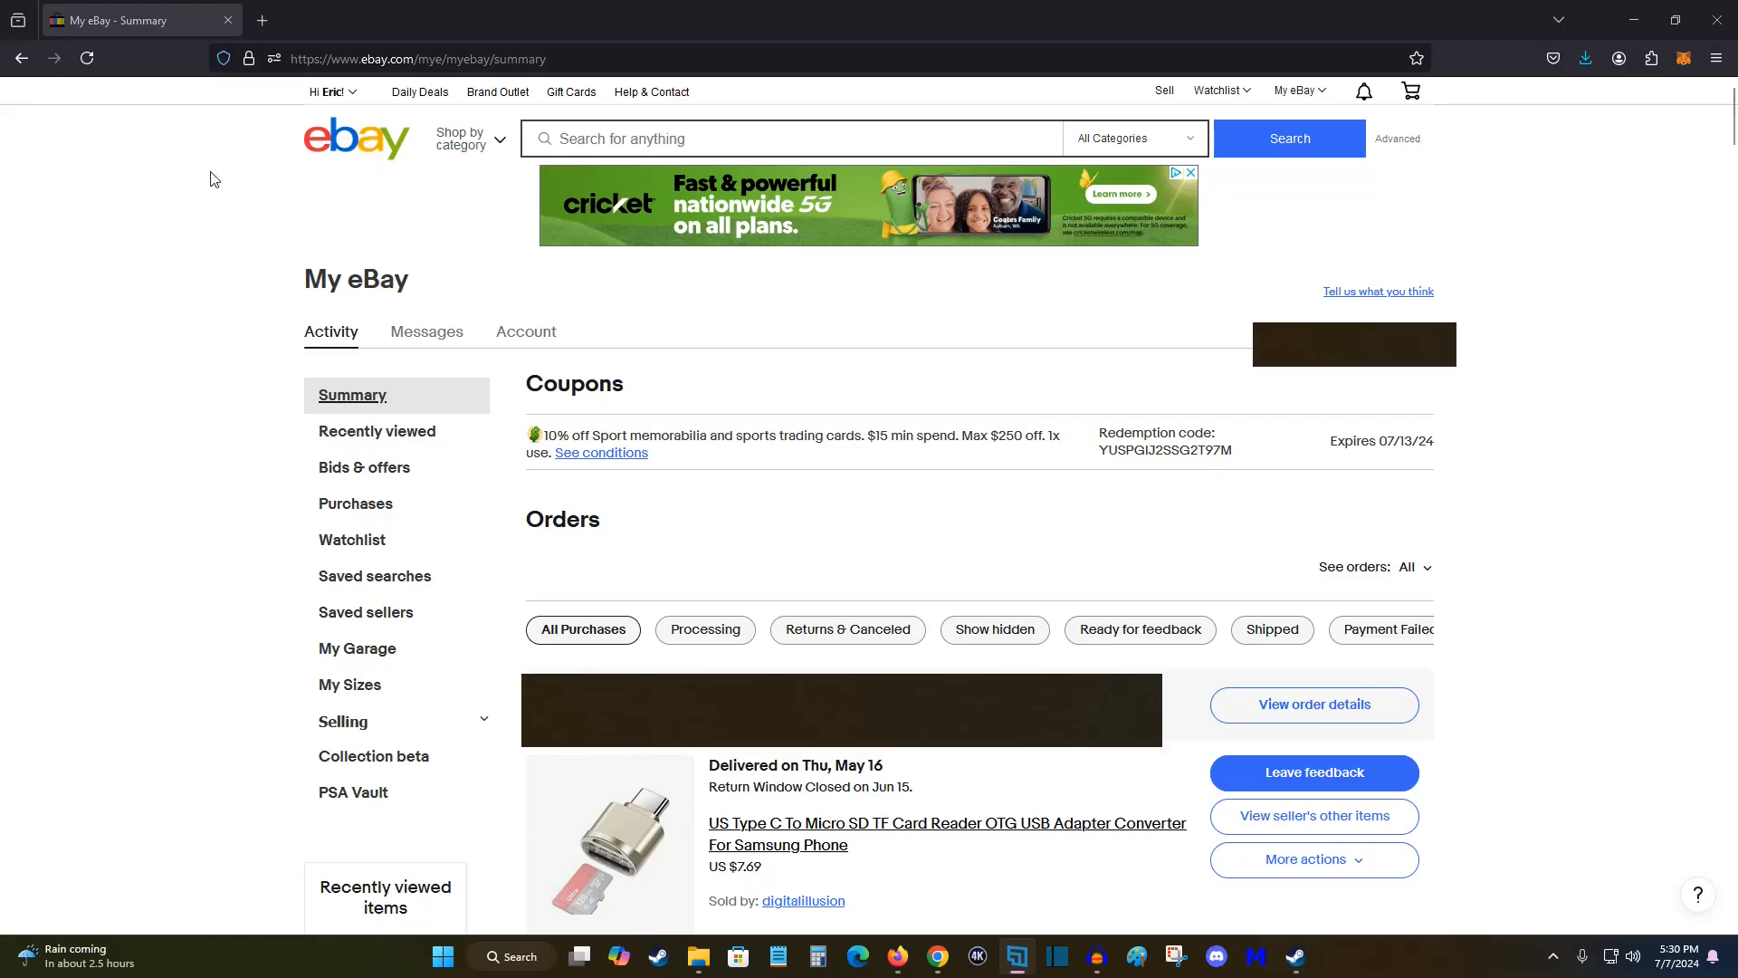
mouse_move(525, 331)
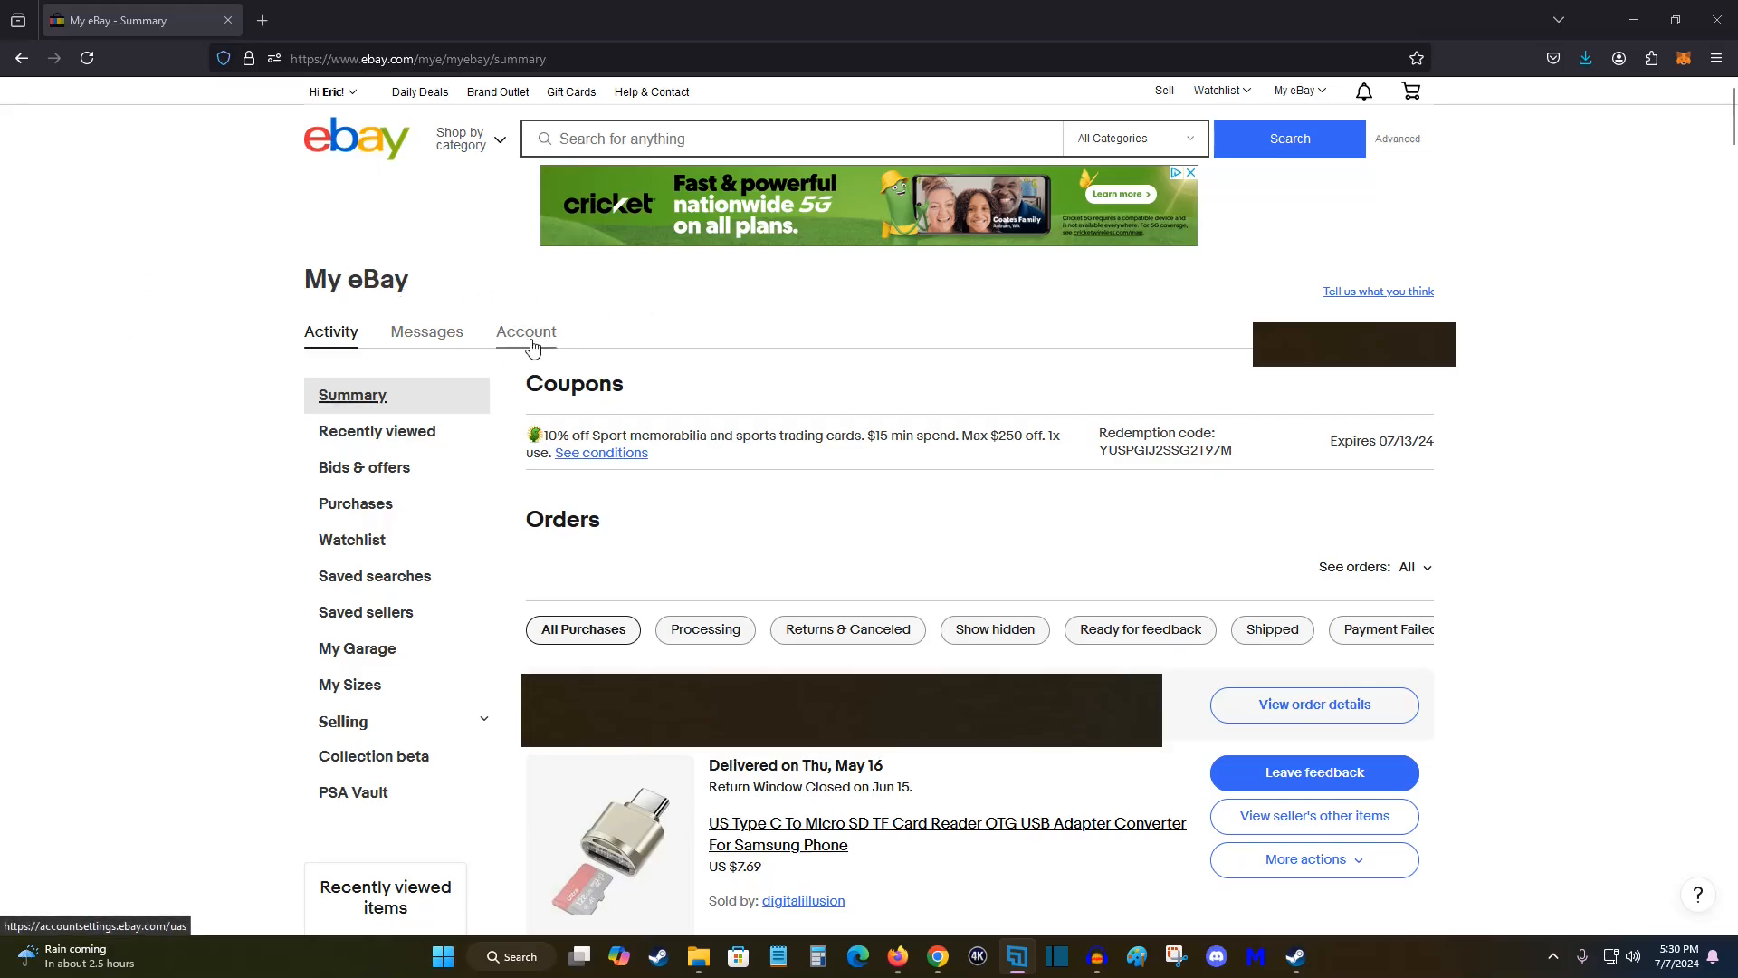
- Navigate via the Account section to the seller Time Away settings page
left_click(525, 332)
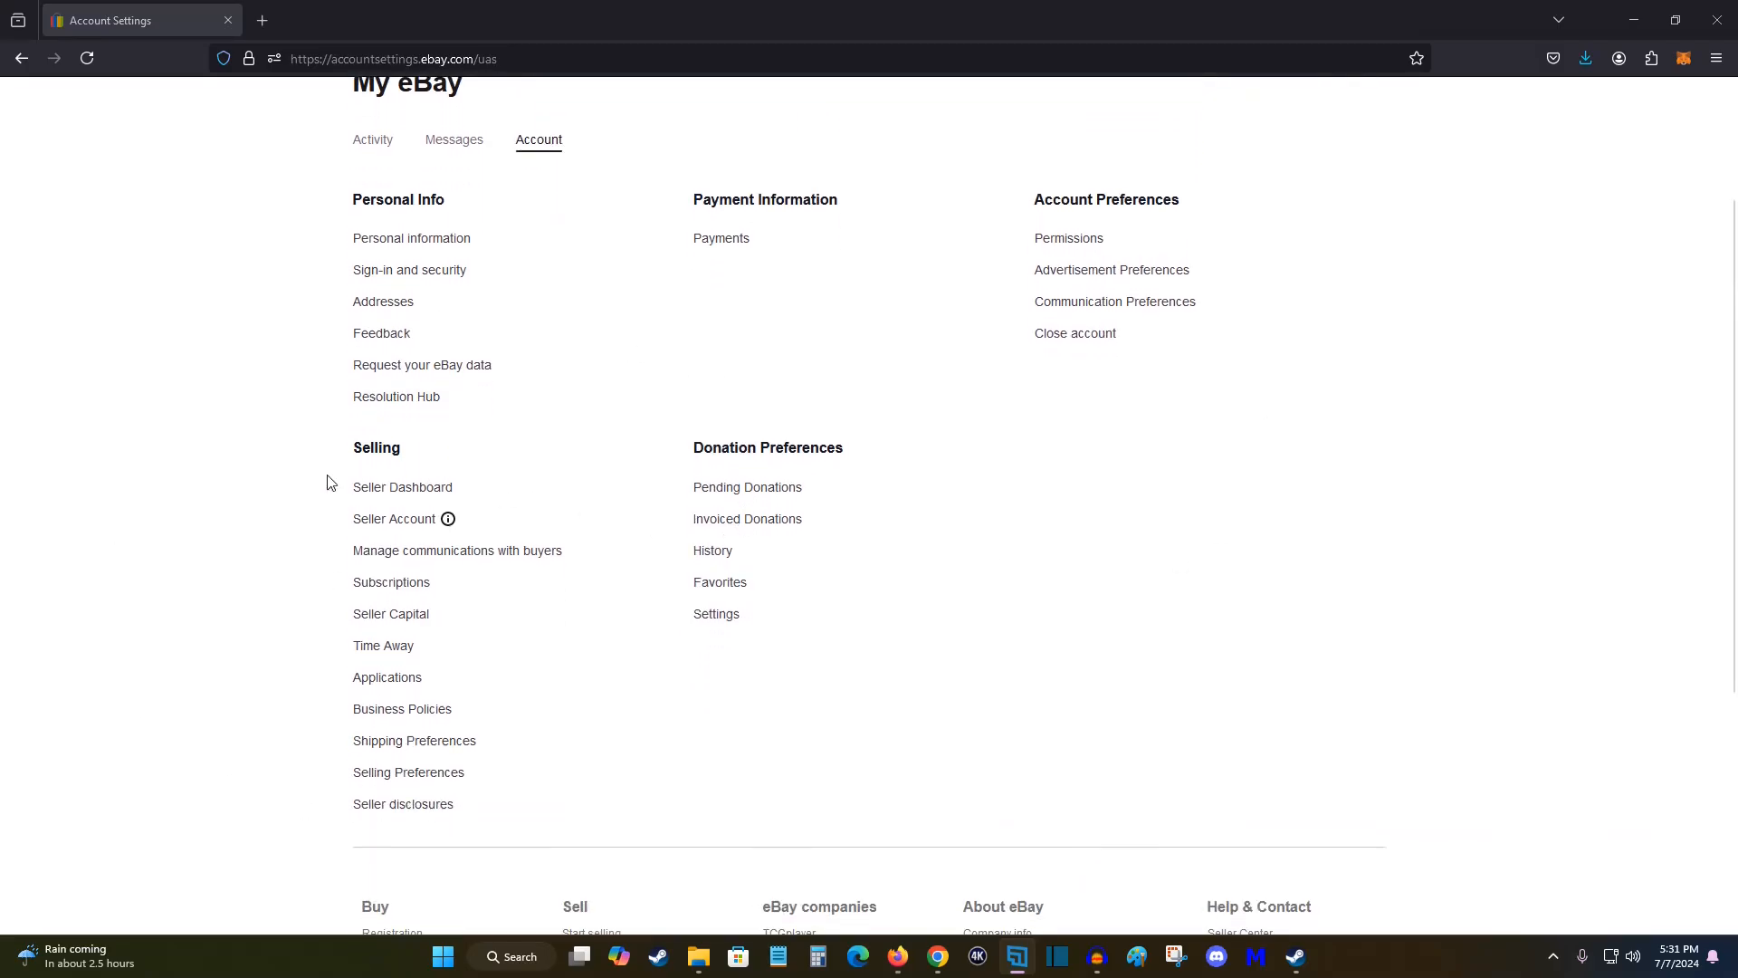
double_click(376, 447)
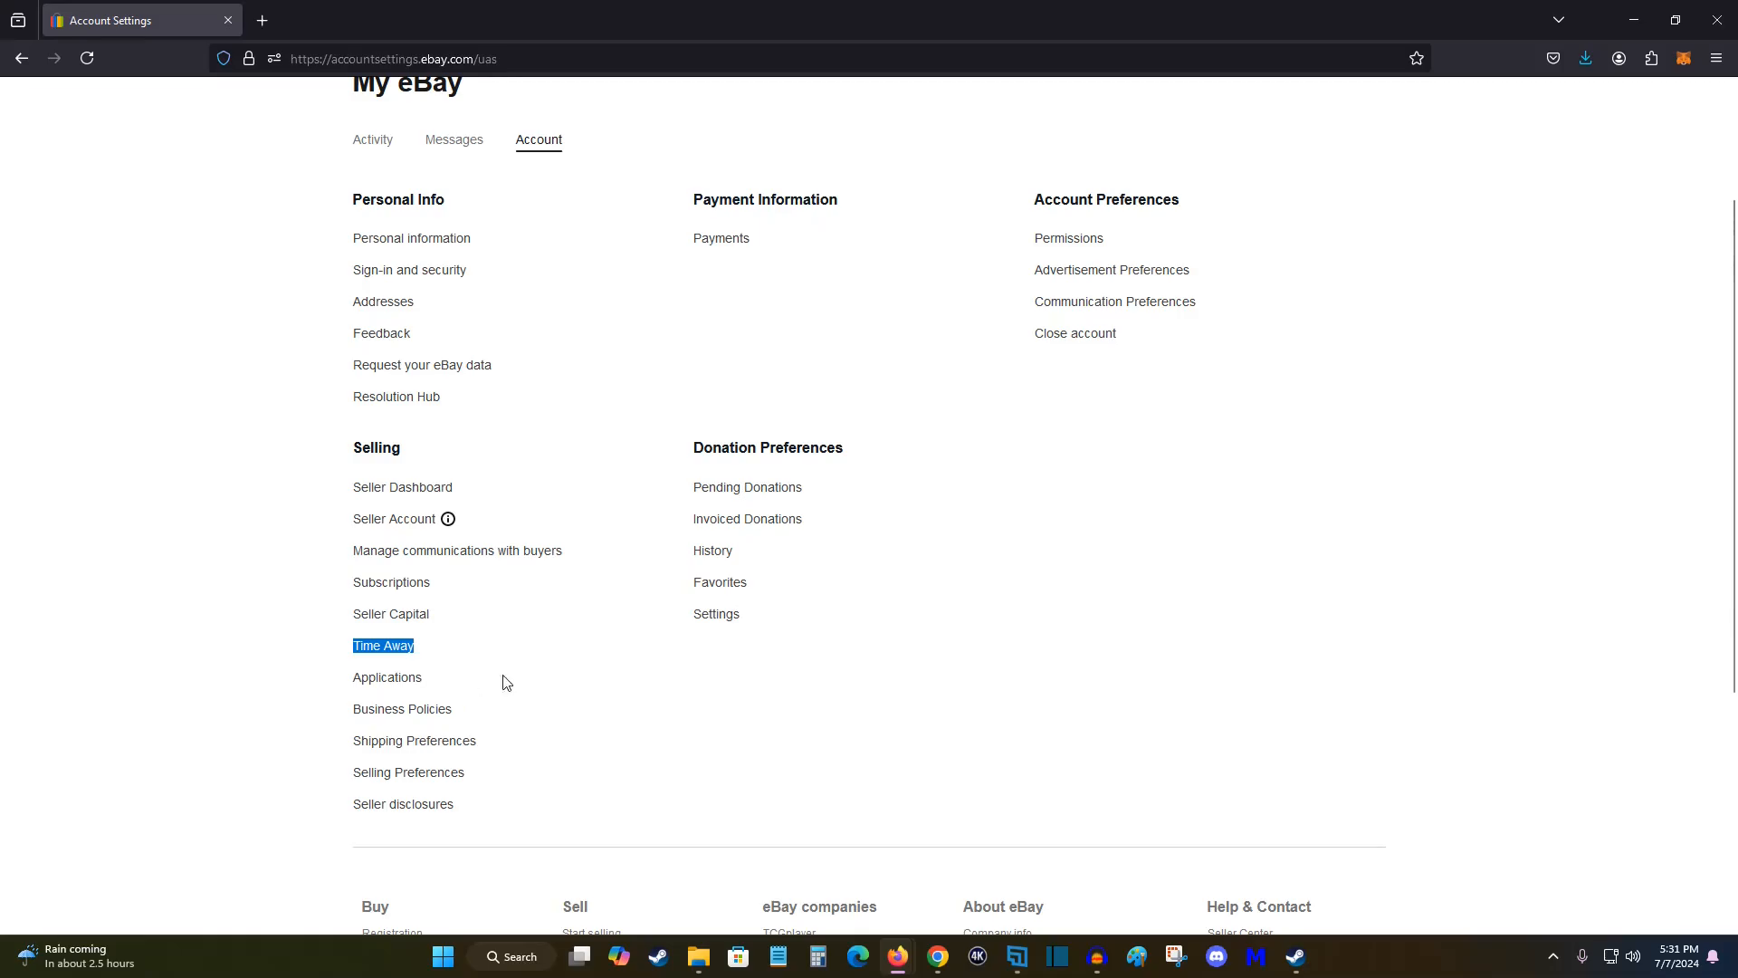
left_click(382, 644)
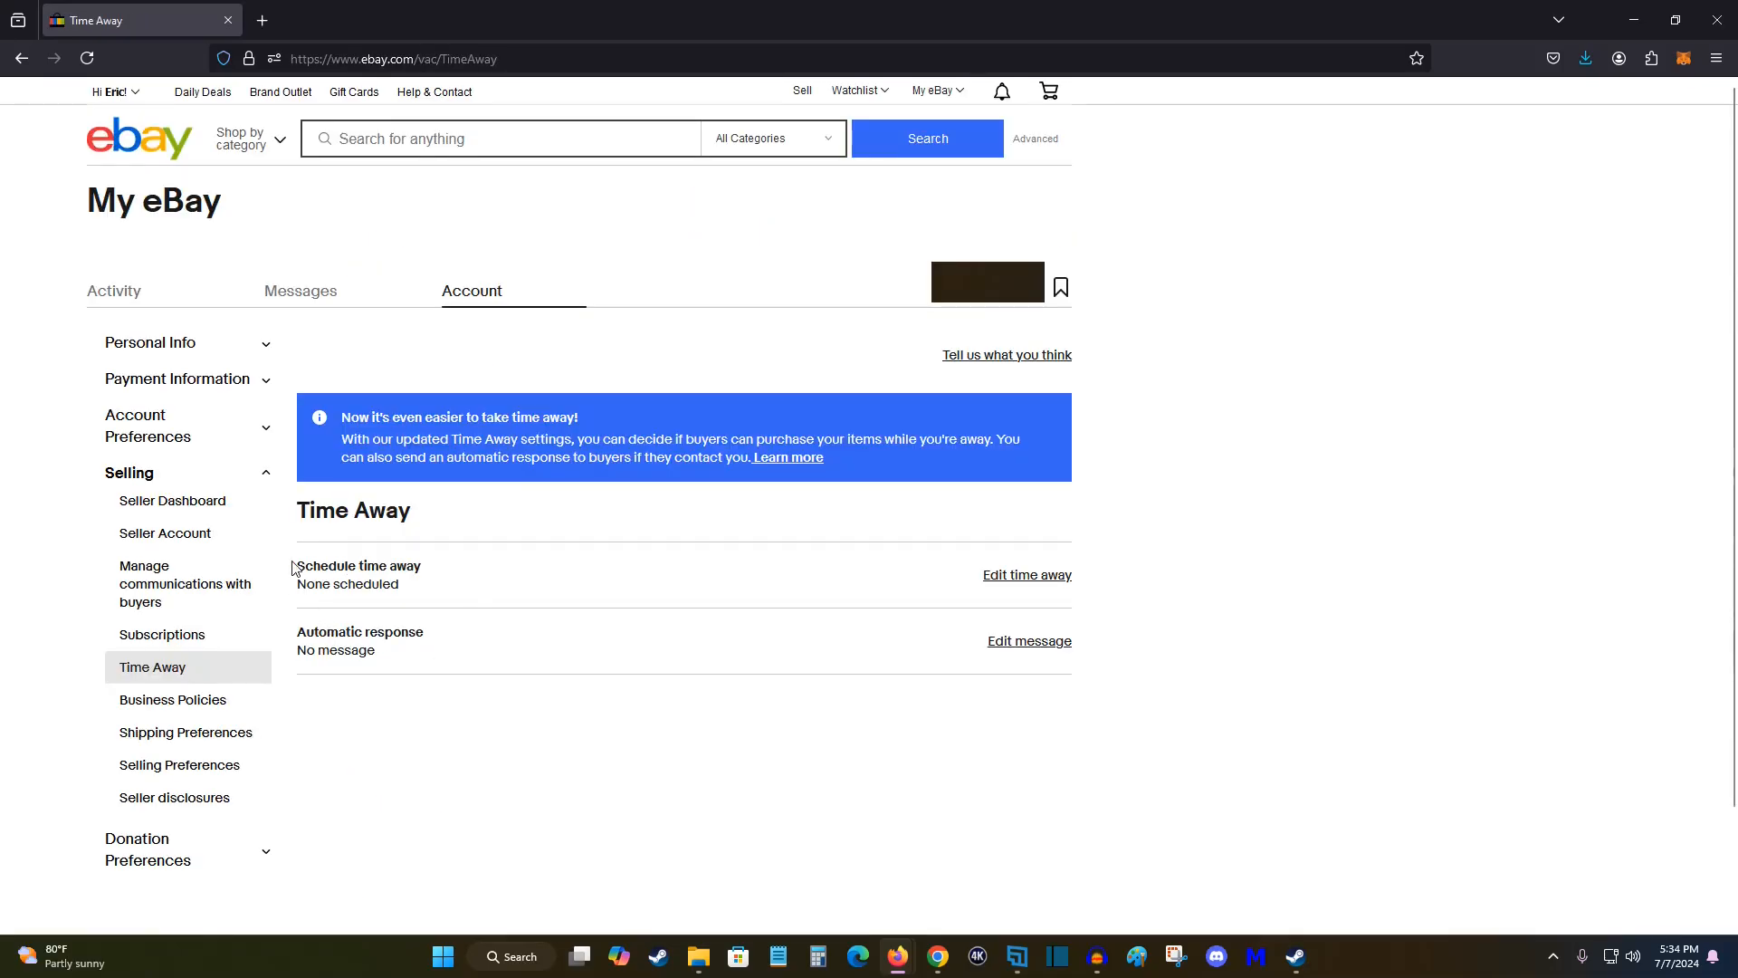
mouse_move(953, 572)
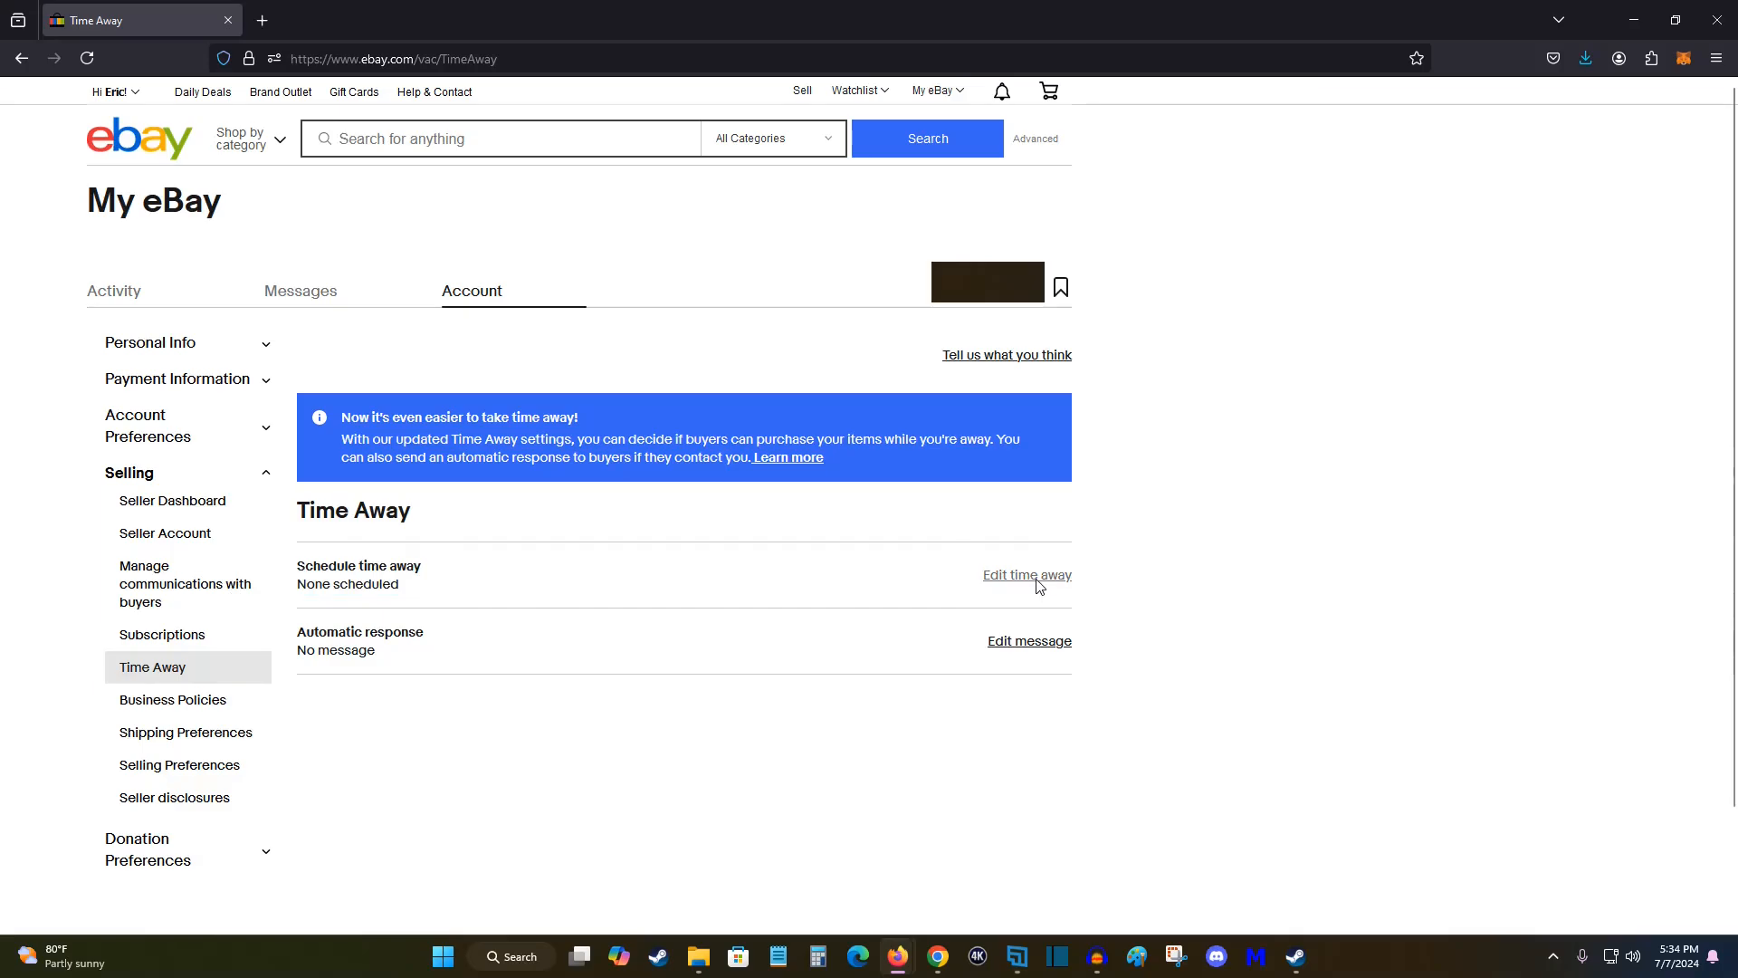
- Start editing time away and review the notice about affected offer types
left_click(1025, 574)
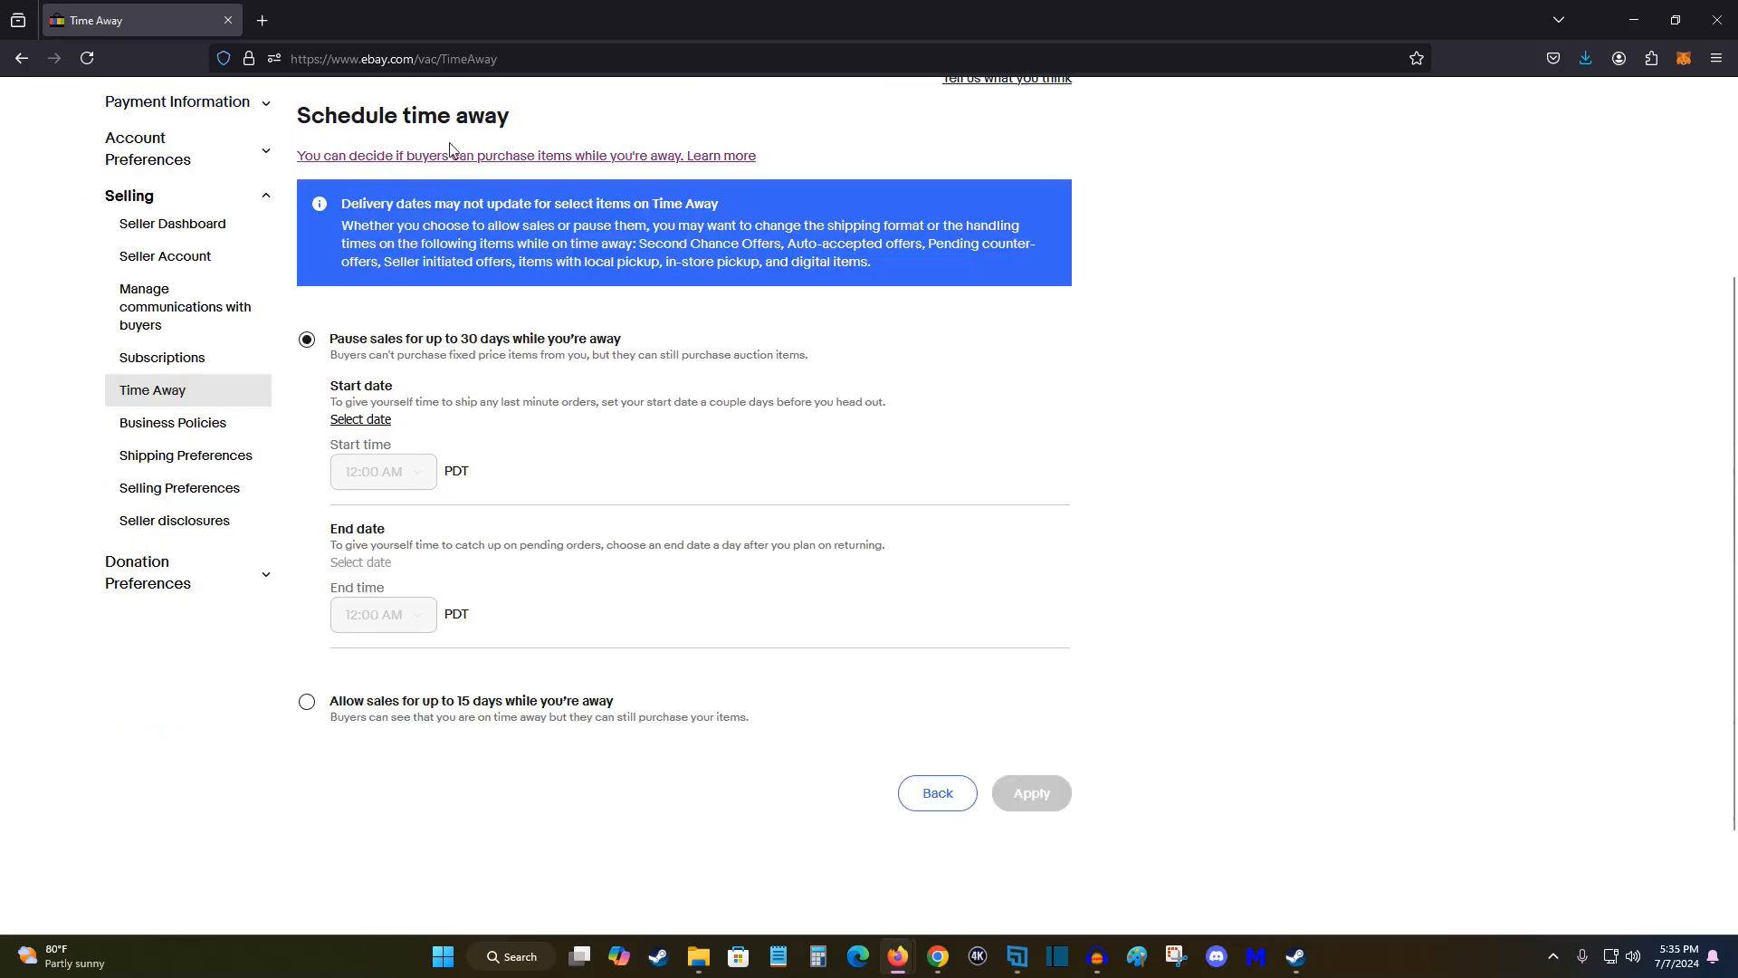
mouse_move(529, 254)
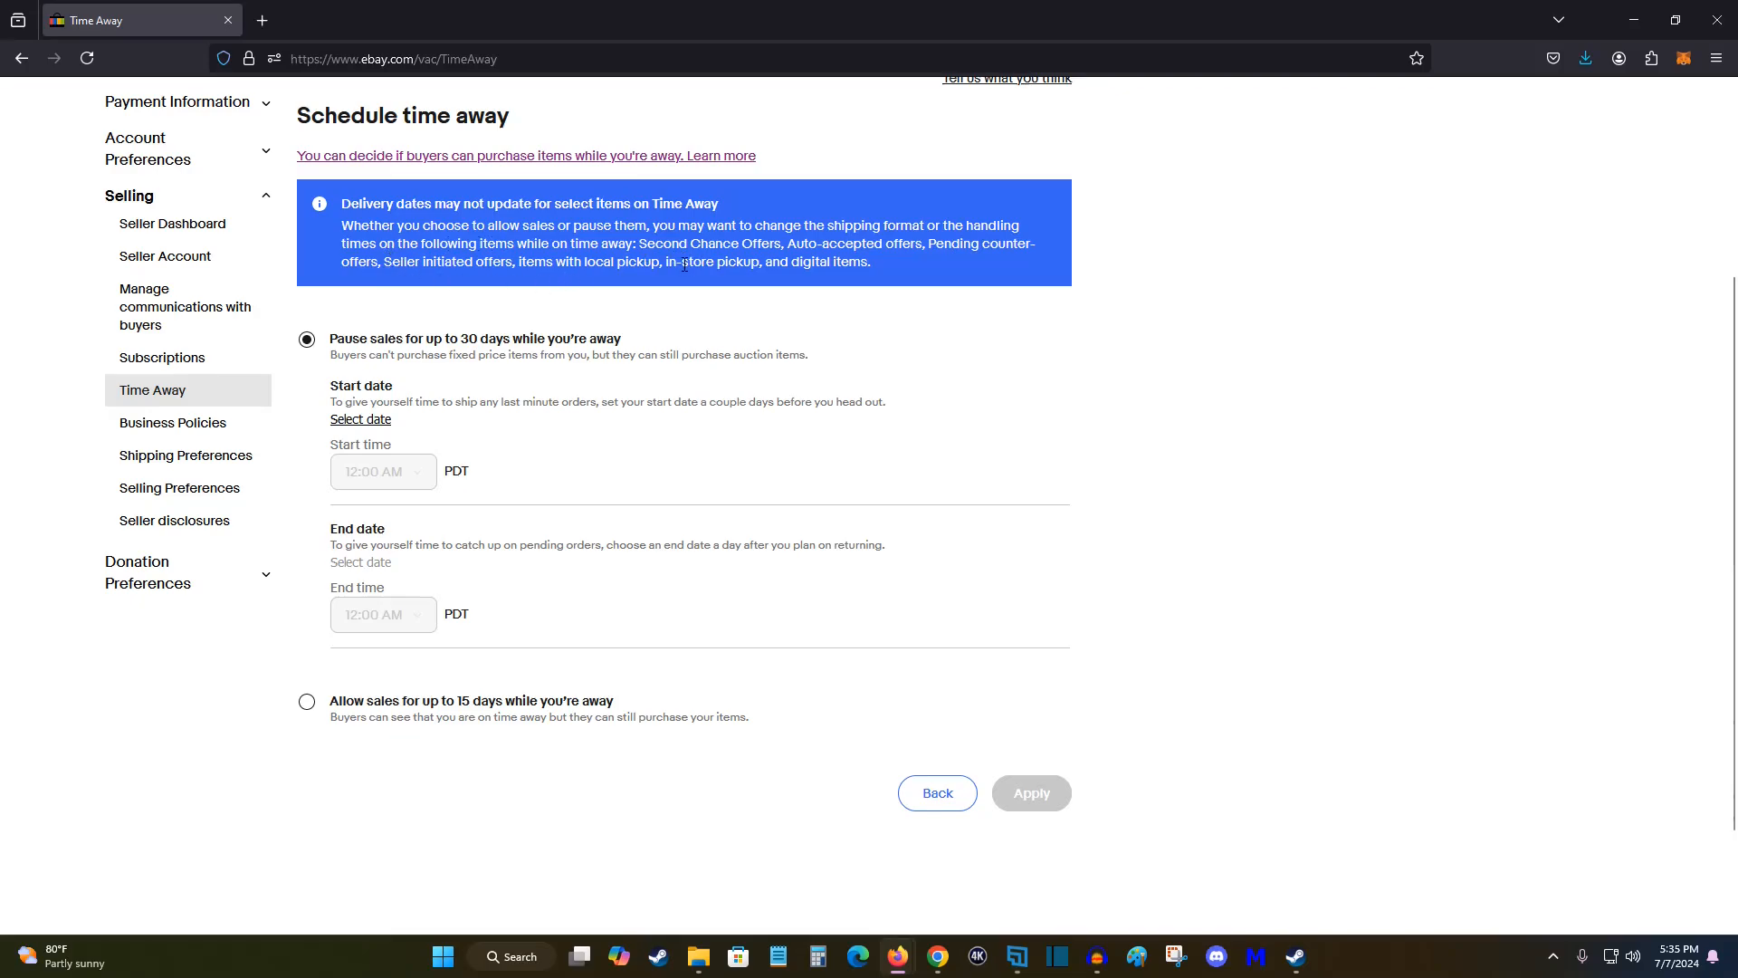
left_click_drag(819, 242, 962, 243)
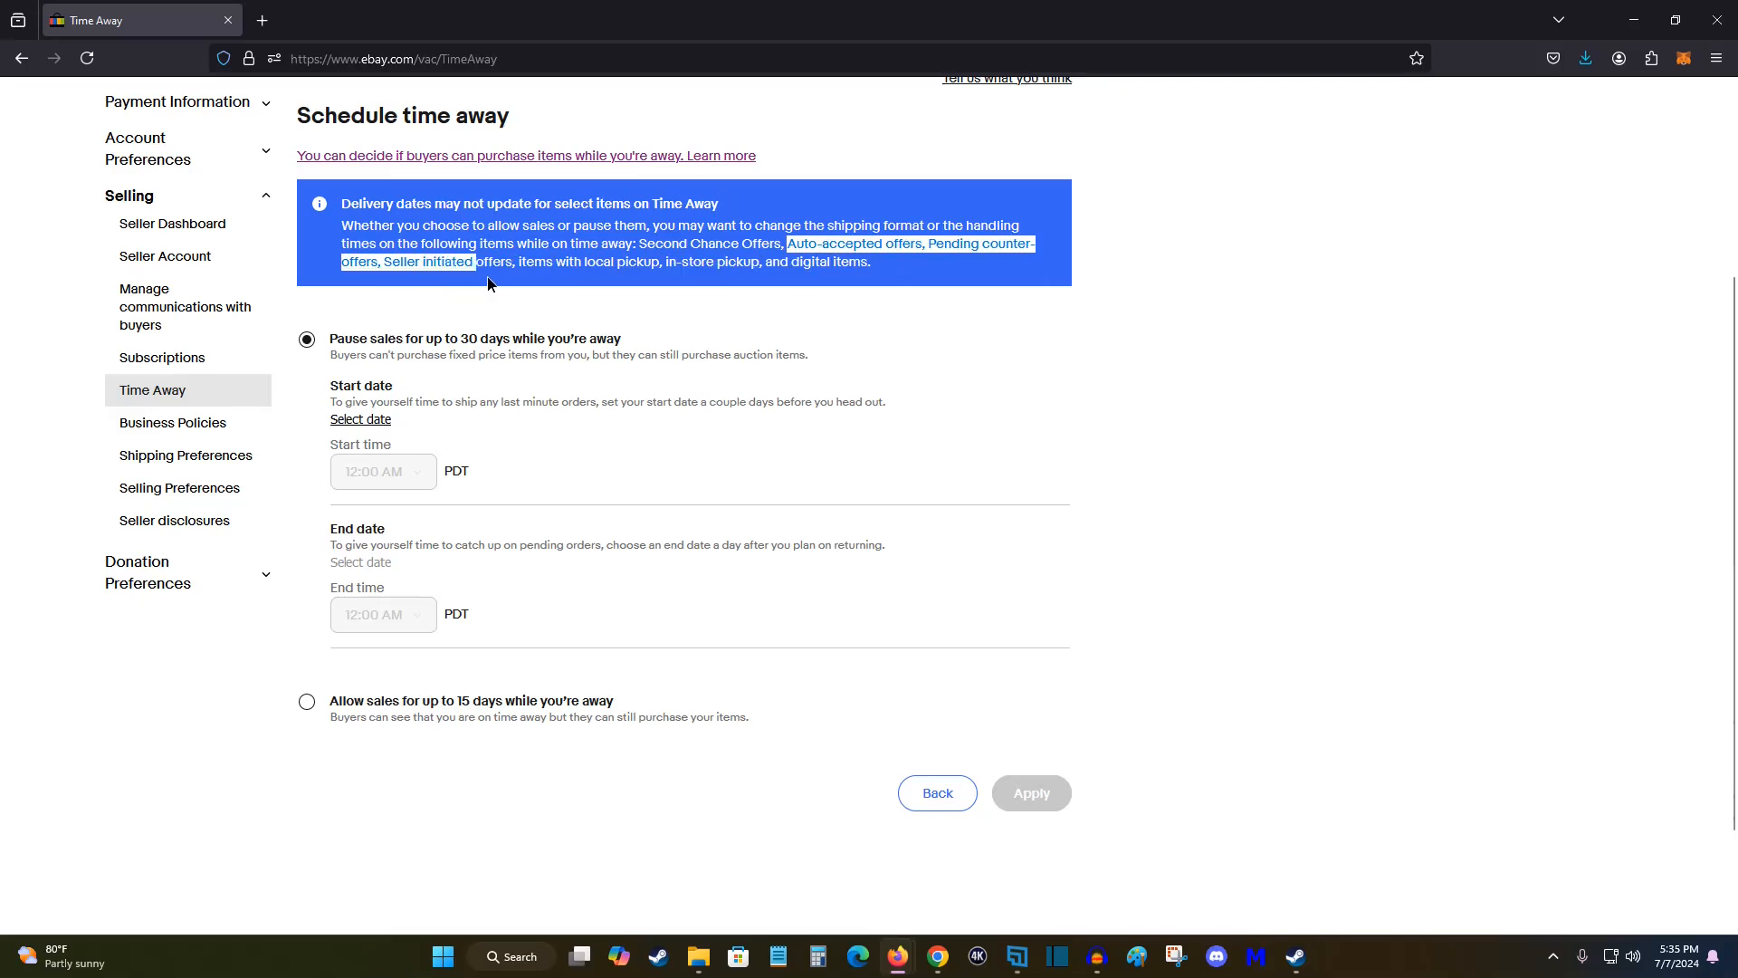
left_click_drag(470, 261, 710, 260)
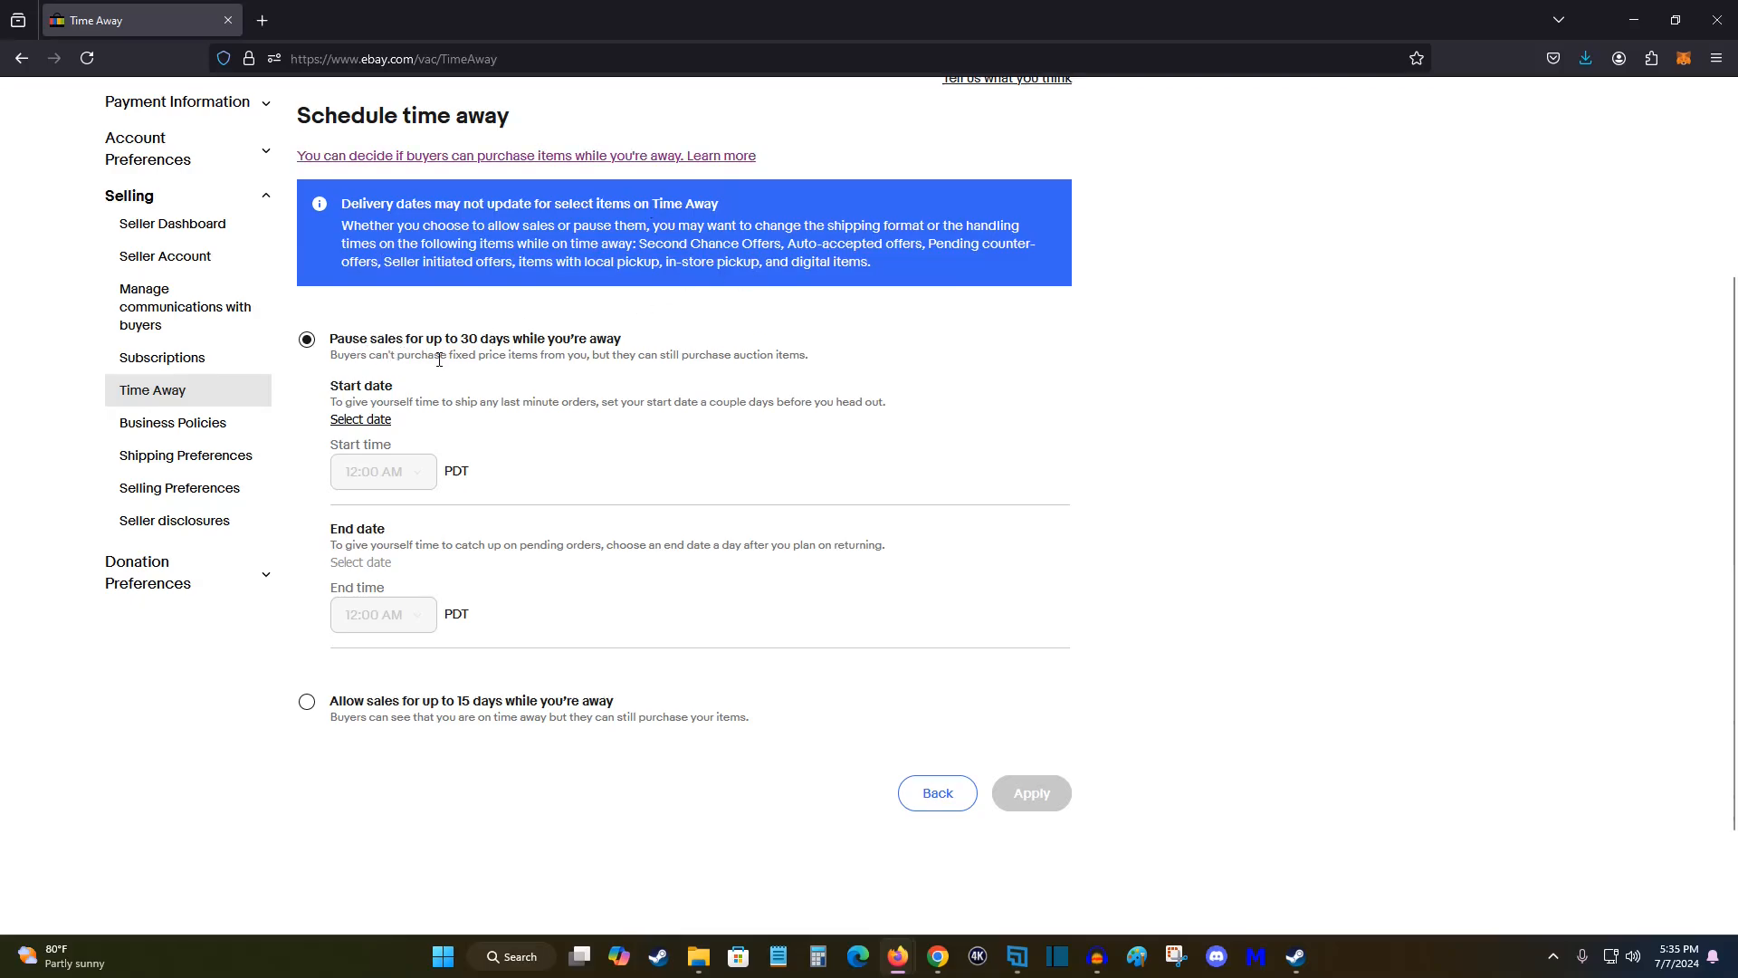
mouse_move(385, 380)
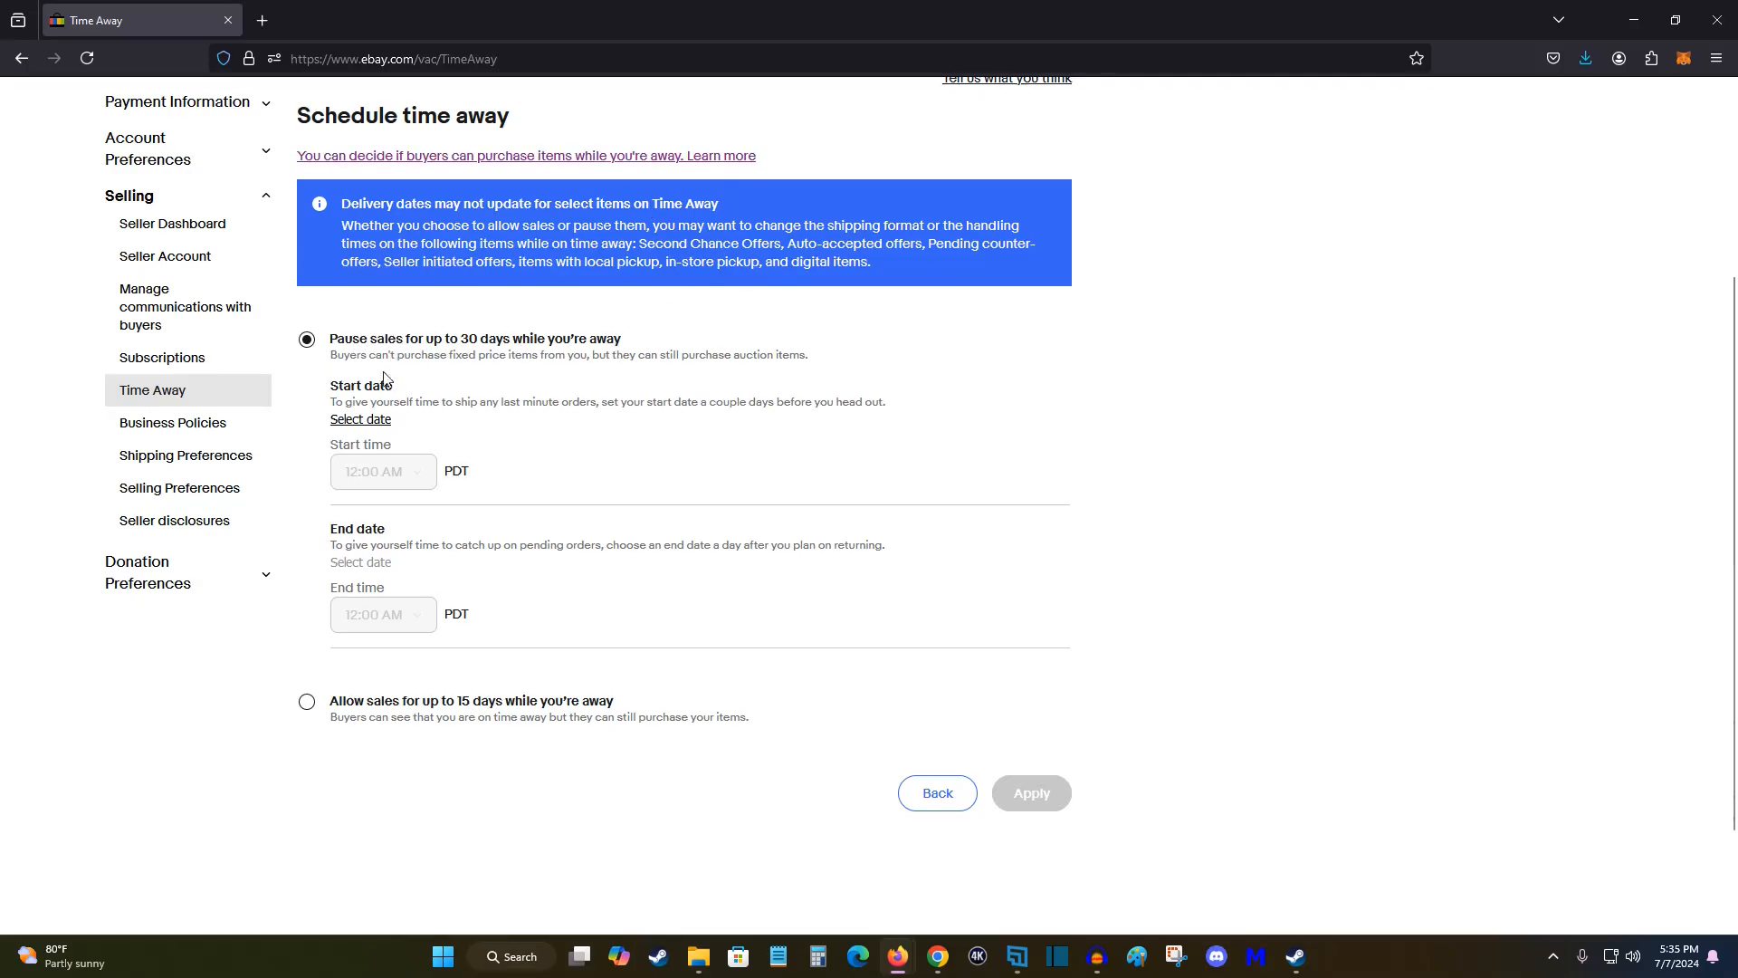
mouse_move(576, 370)
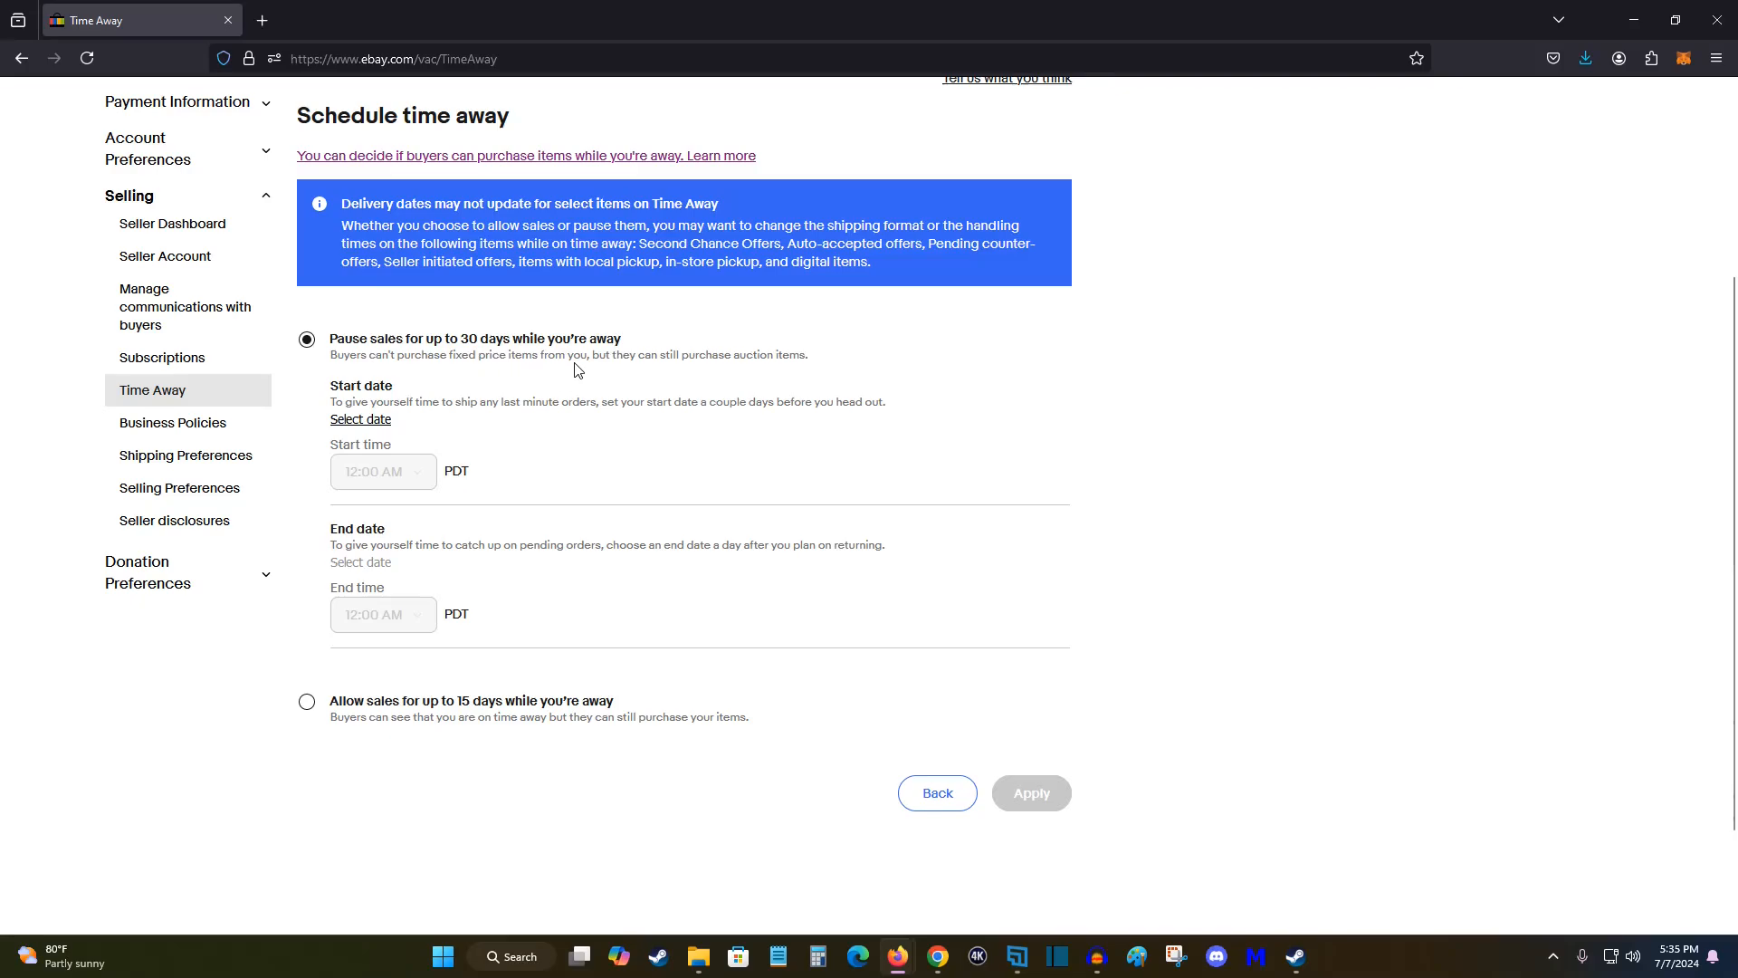
mouse_move(706, 378)
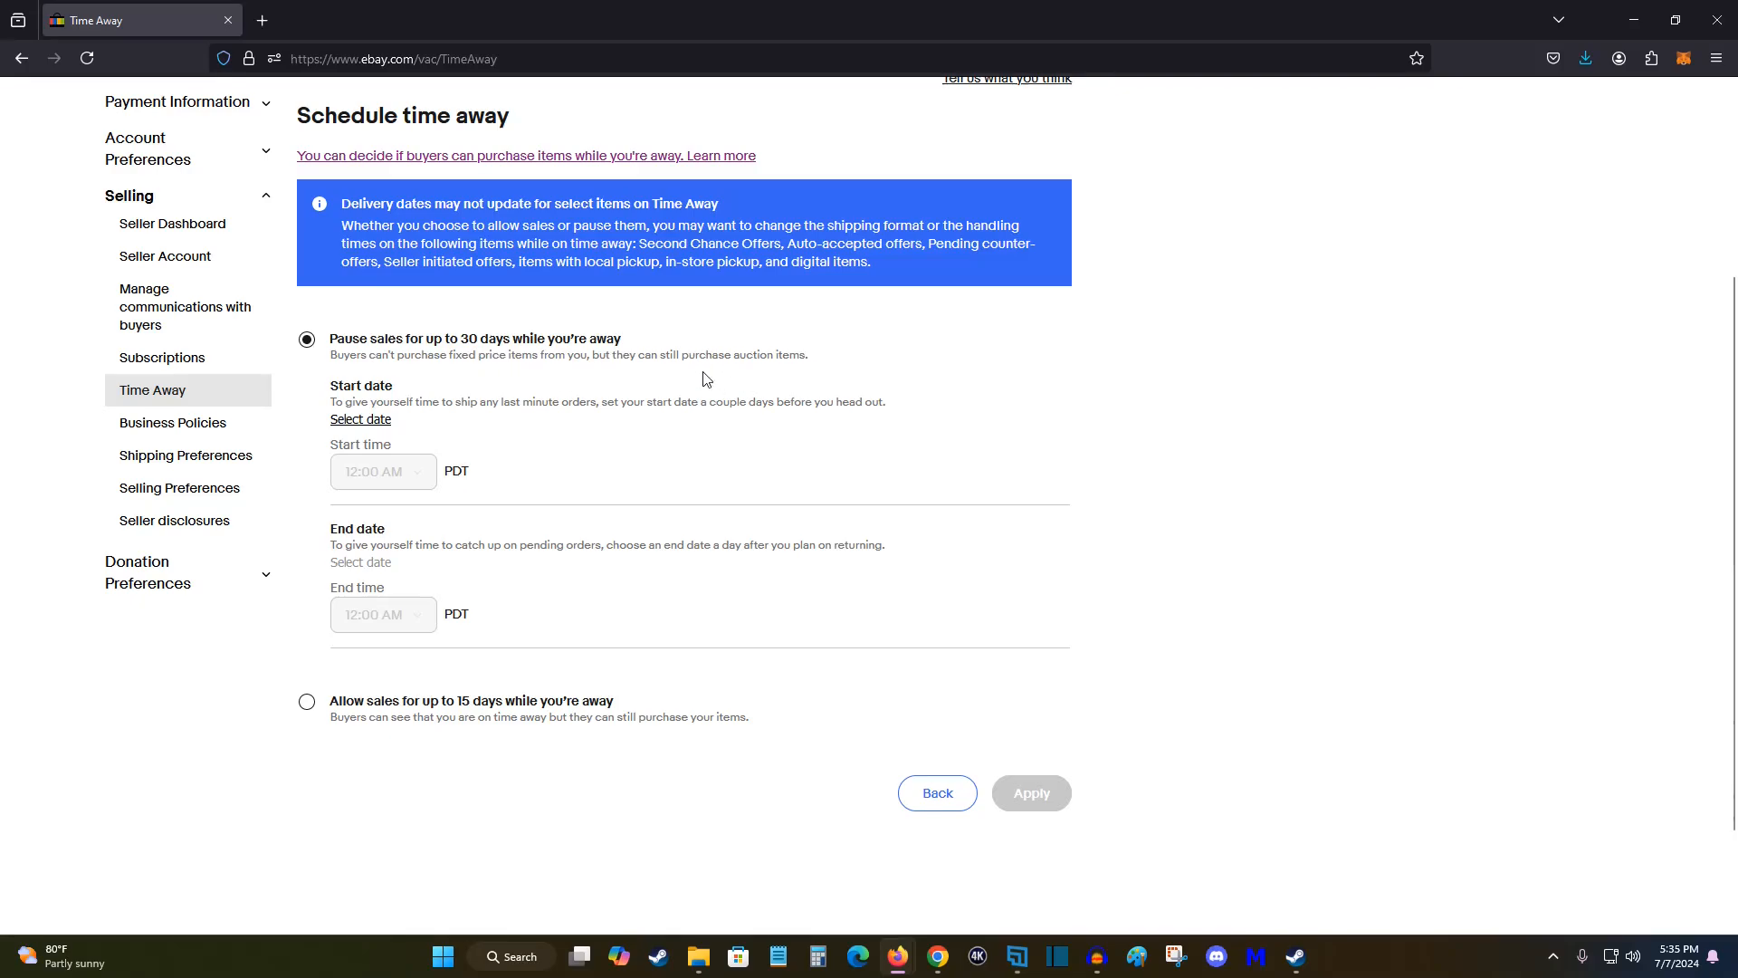
mouse_move(418, 371)
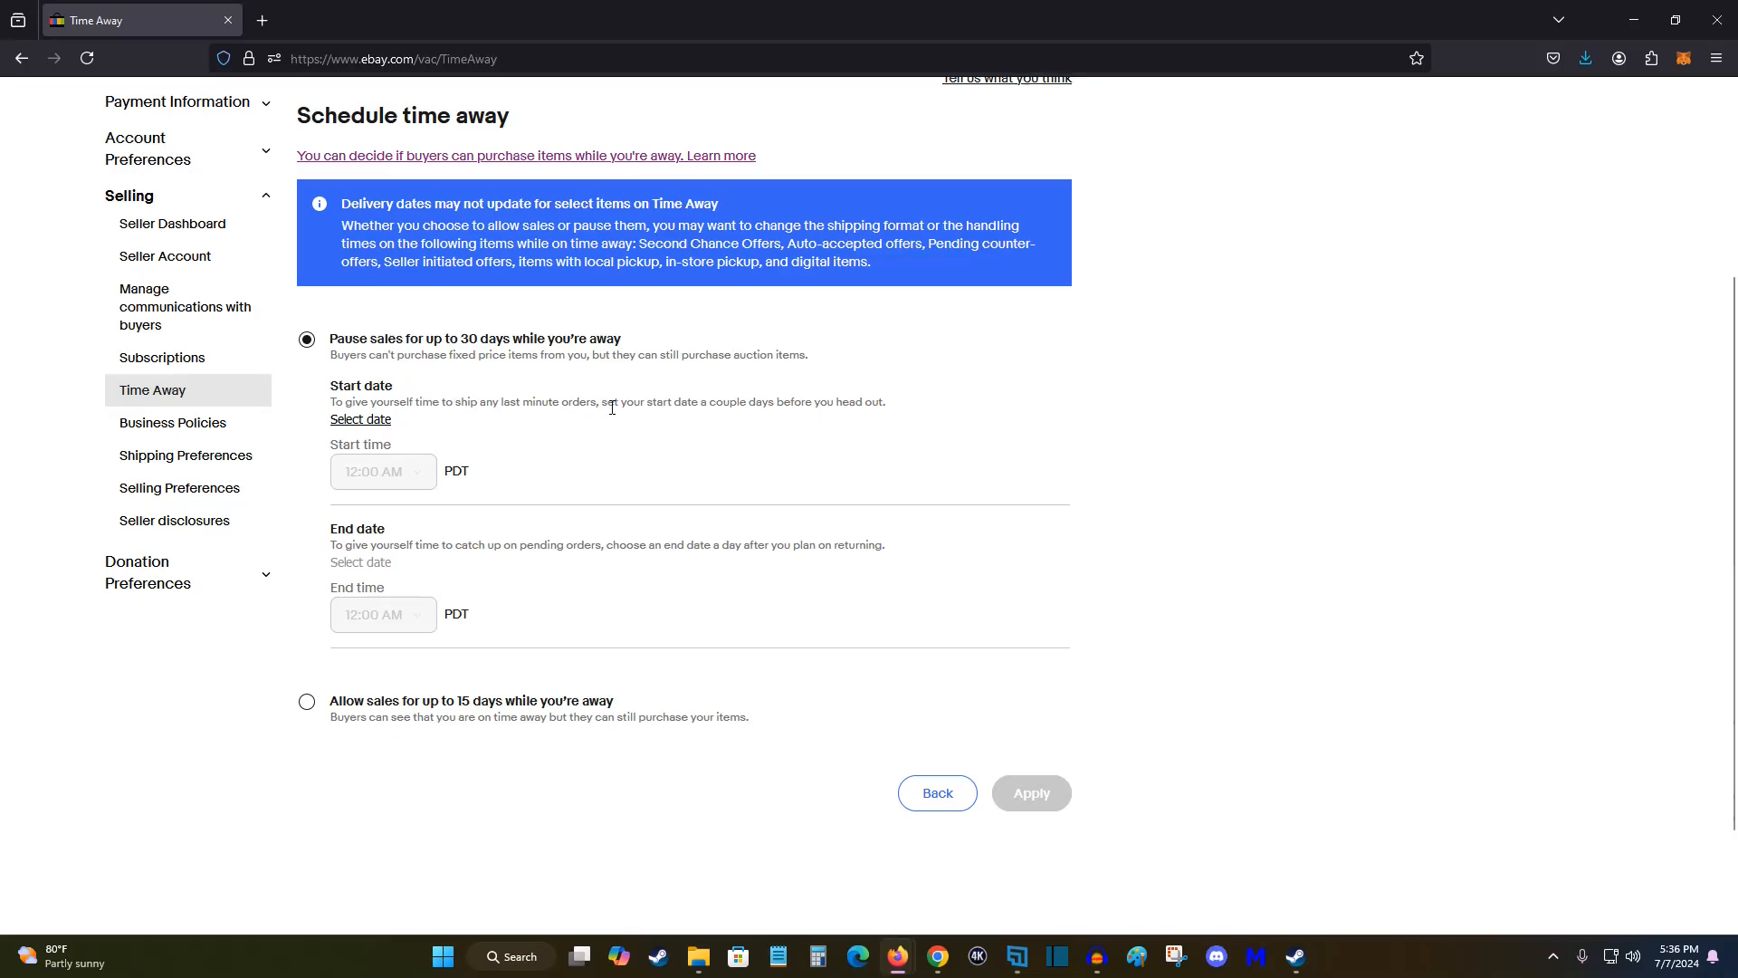
mouse_move(867, 432)
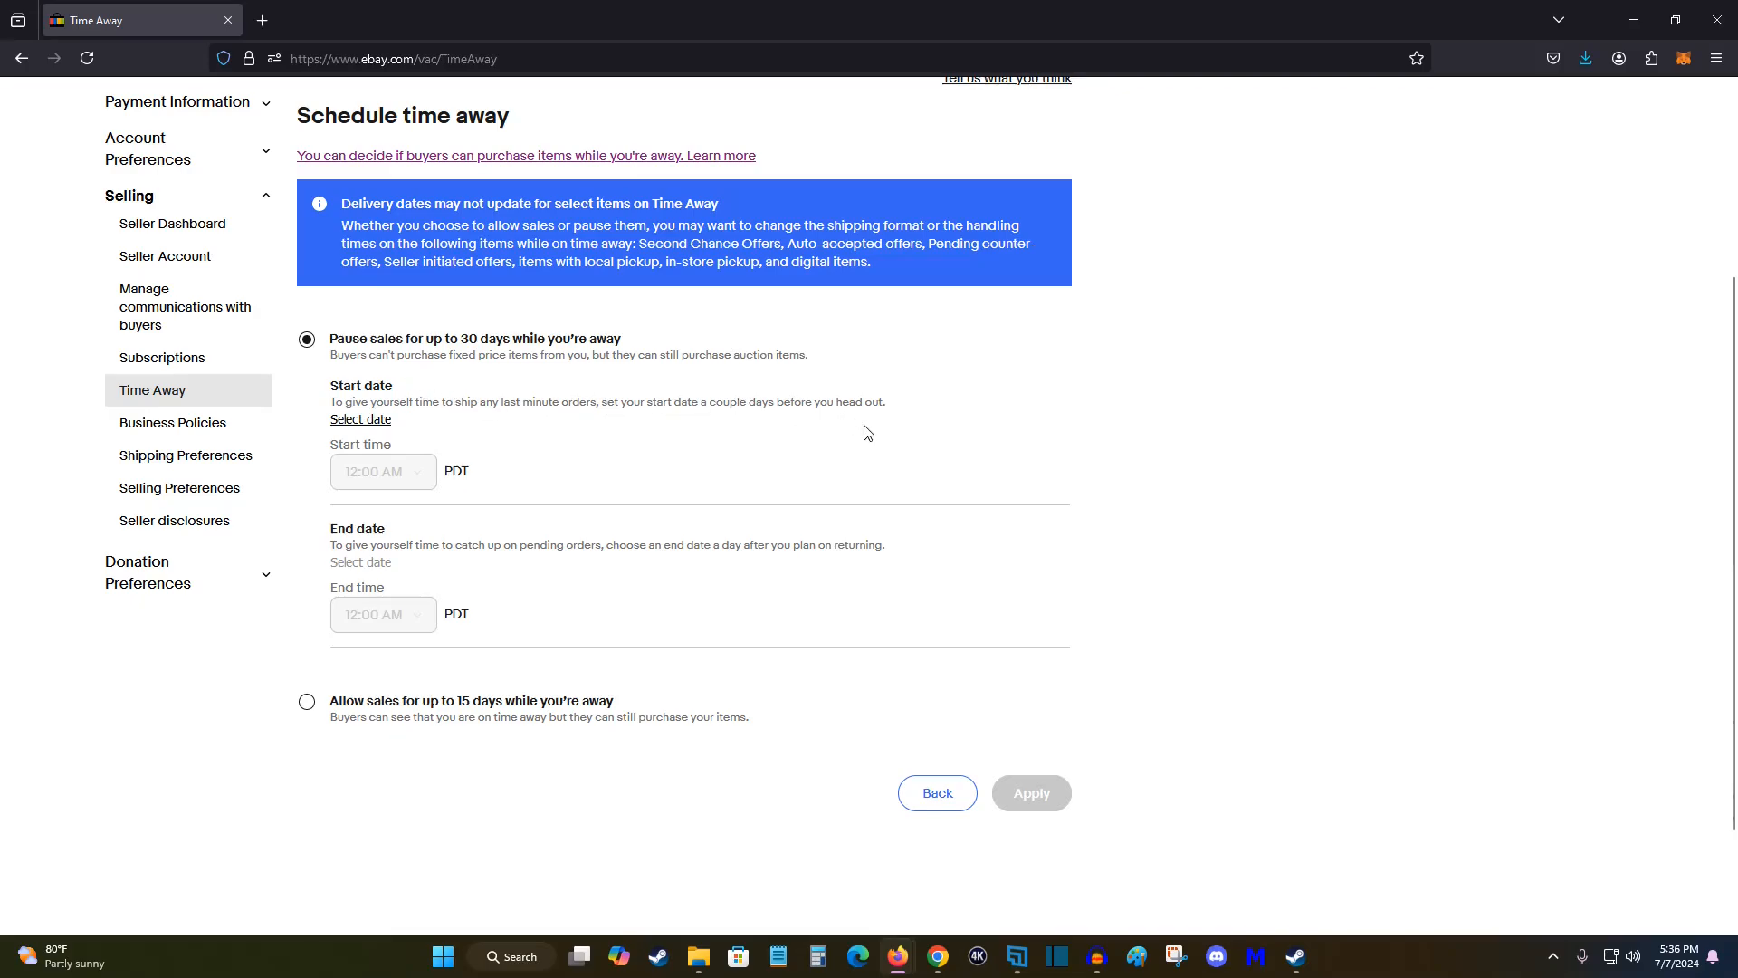
- Schedule time away from July 8 to July 11, 2024 with item sales paused, and apply it
left_click(361, 418)
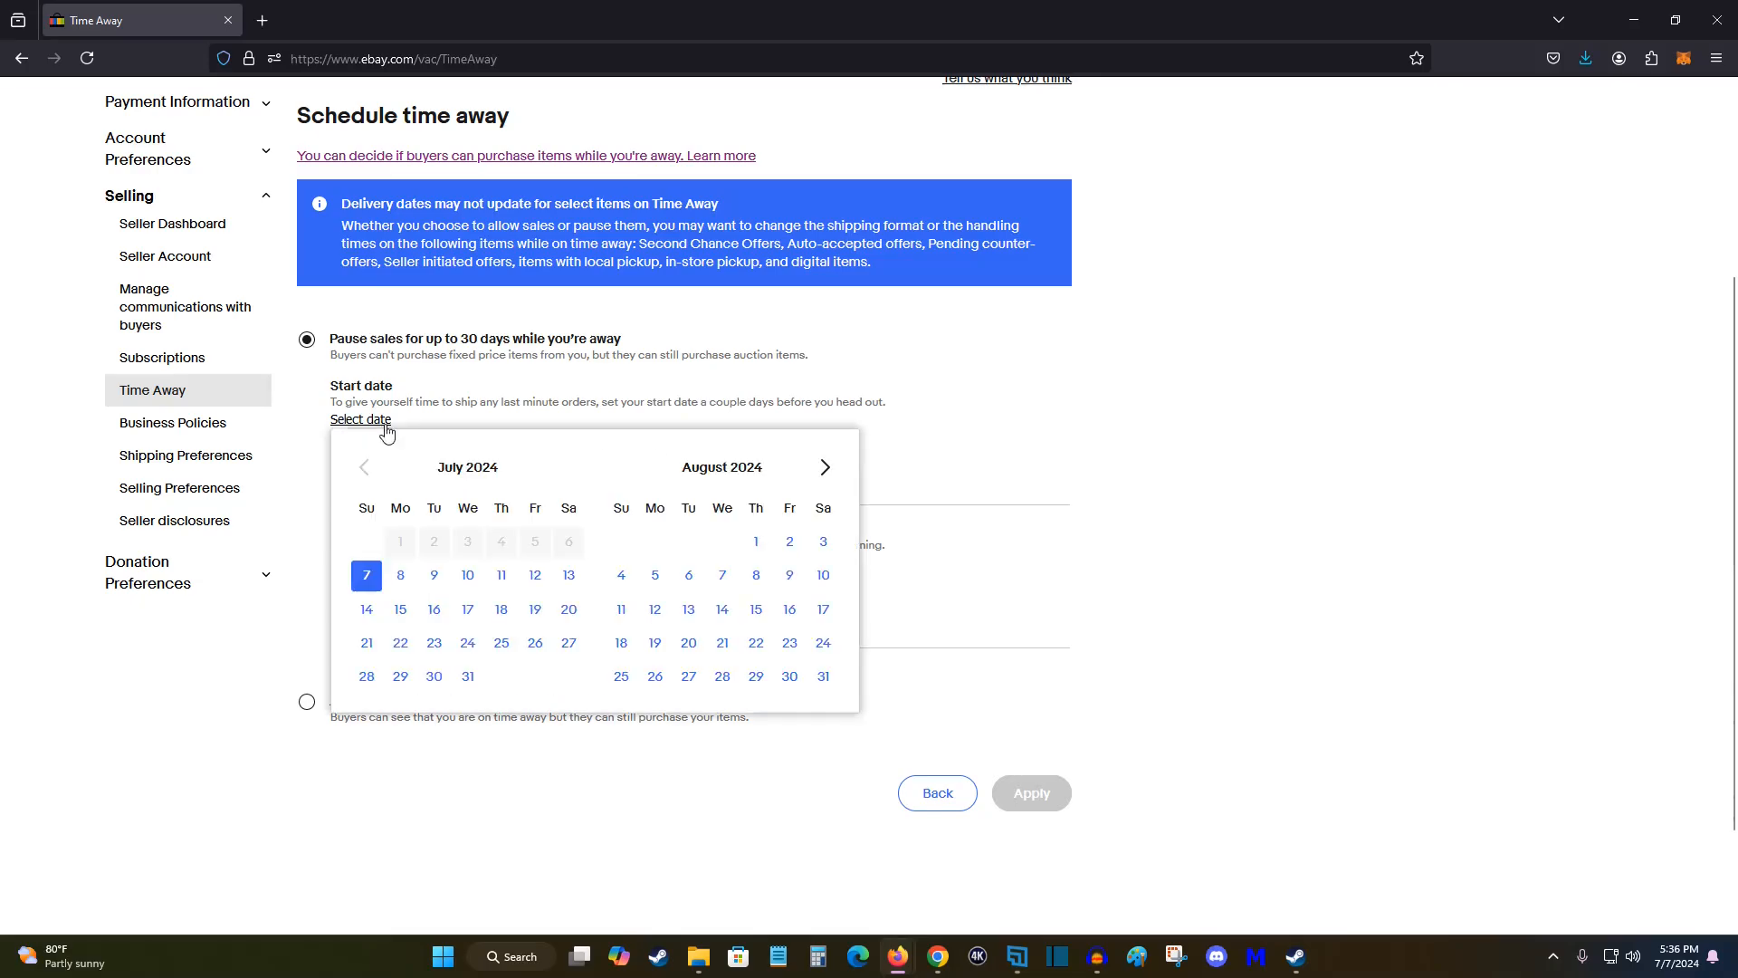
left_click(399, 574)
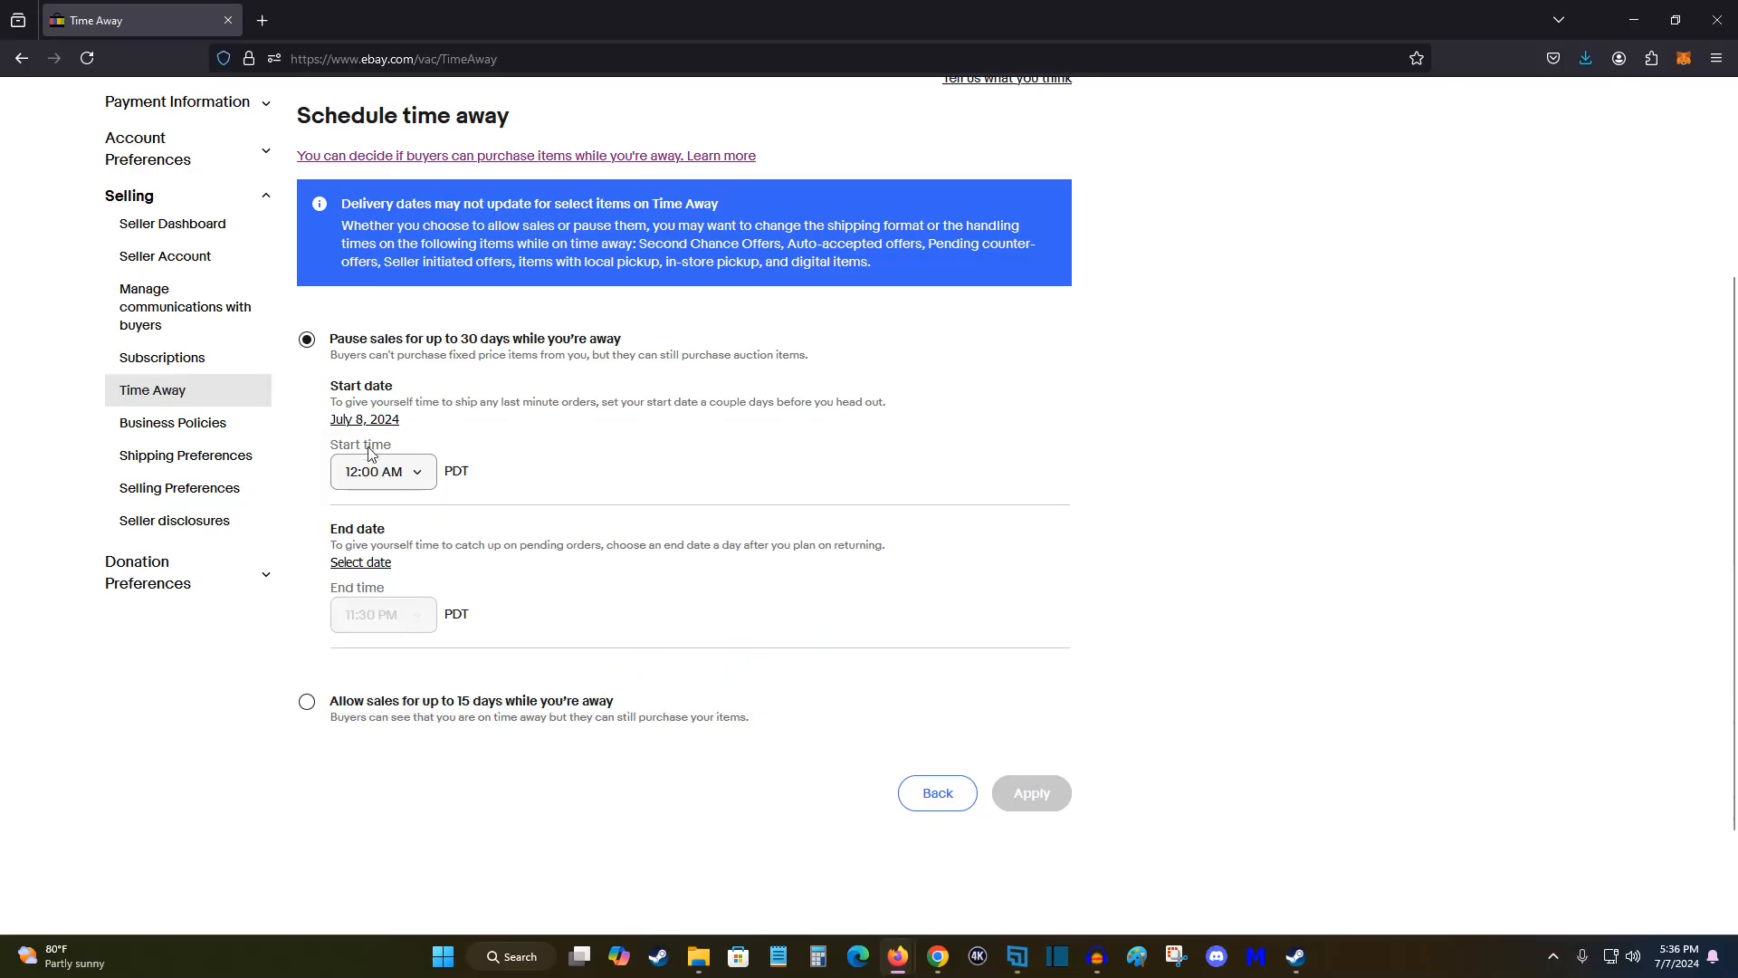
left_click(360, 562)
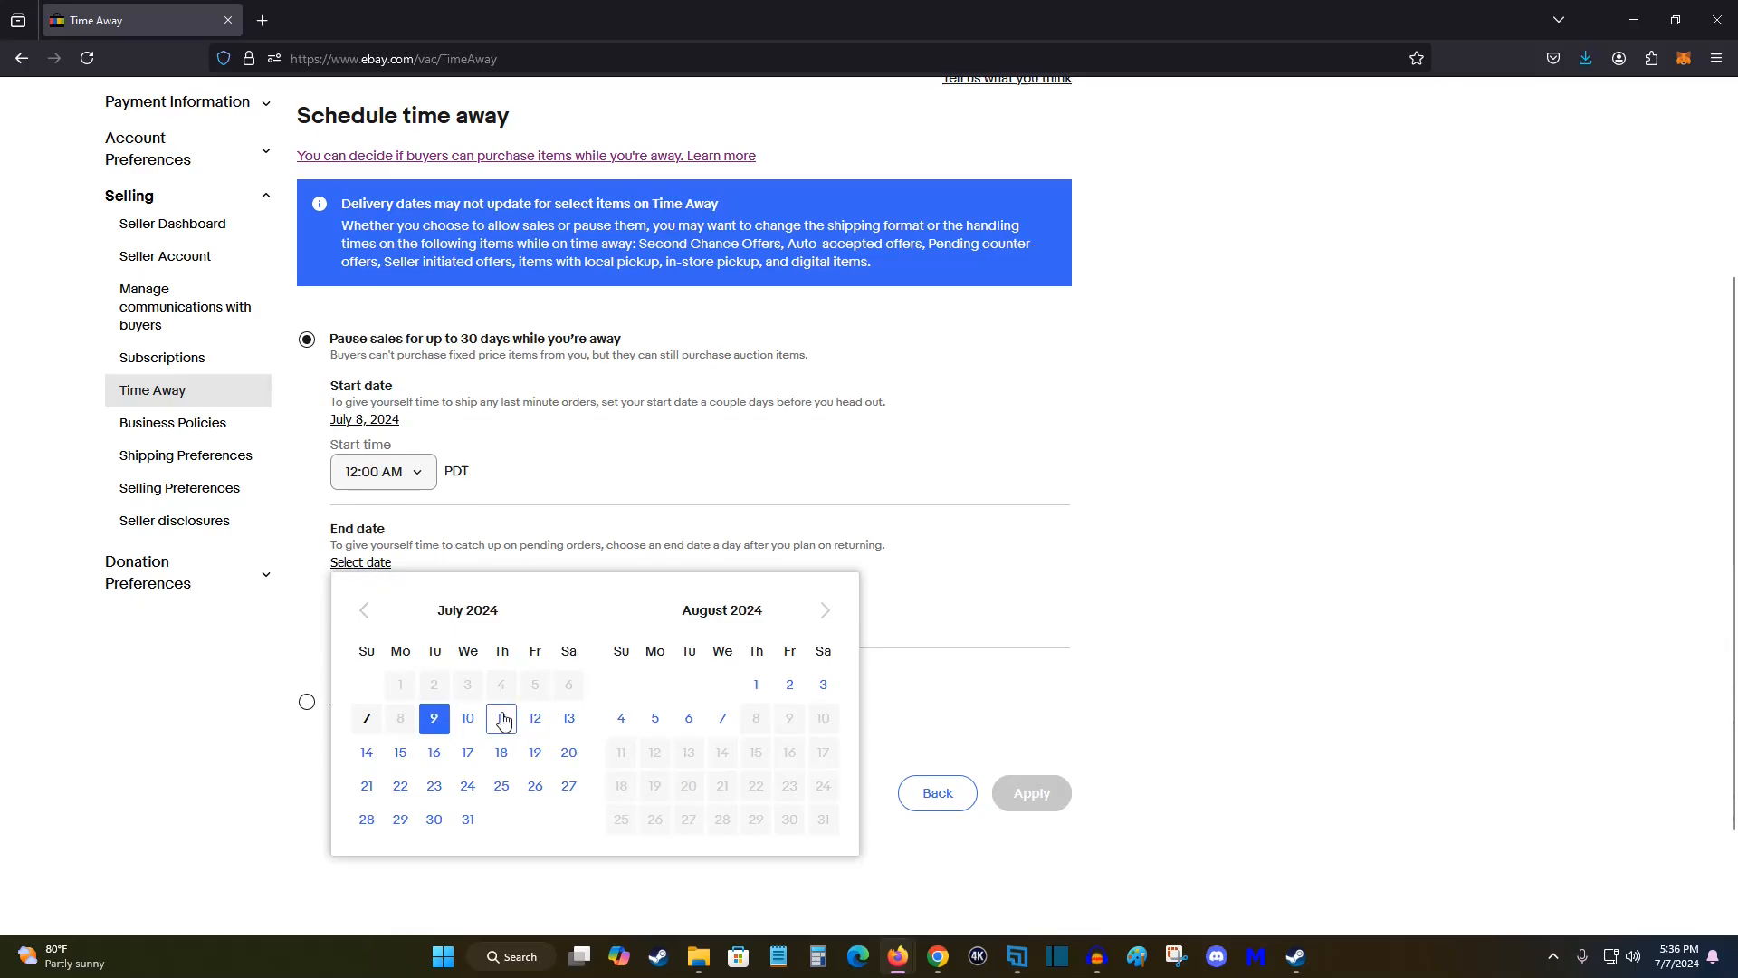
left_click(467, 719)
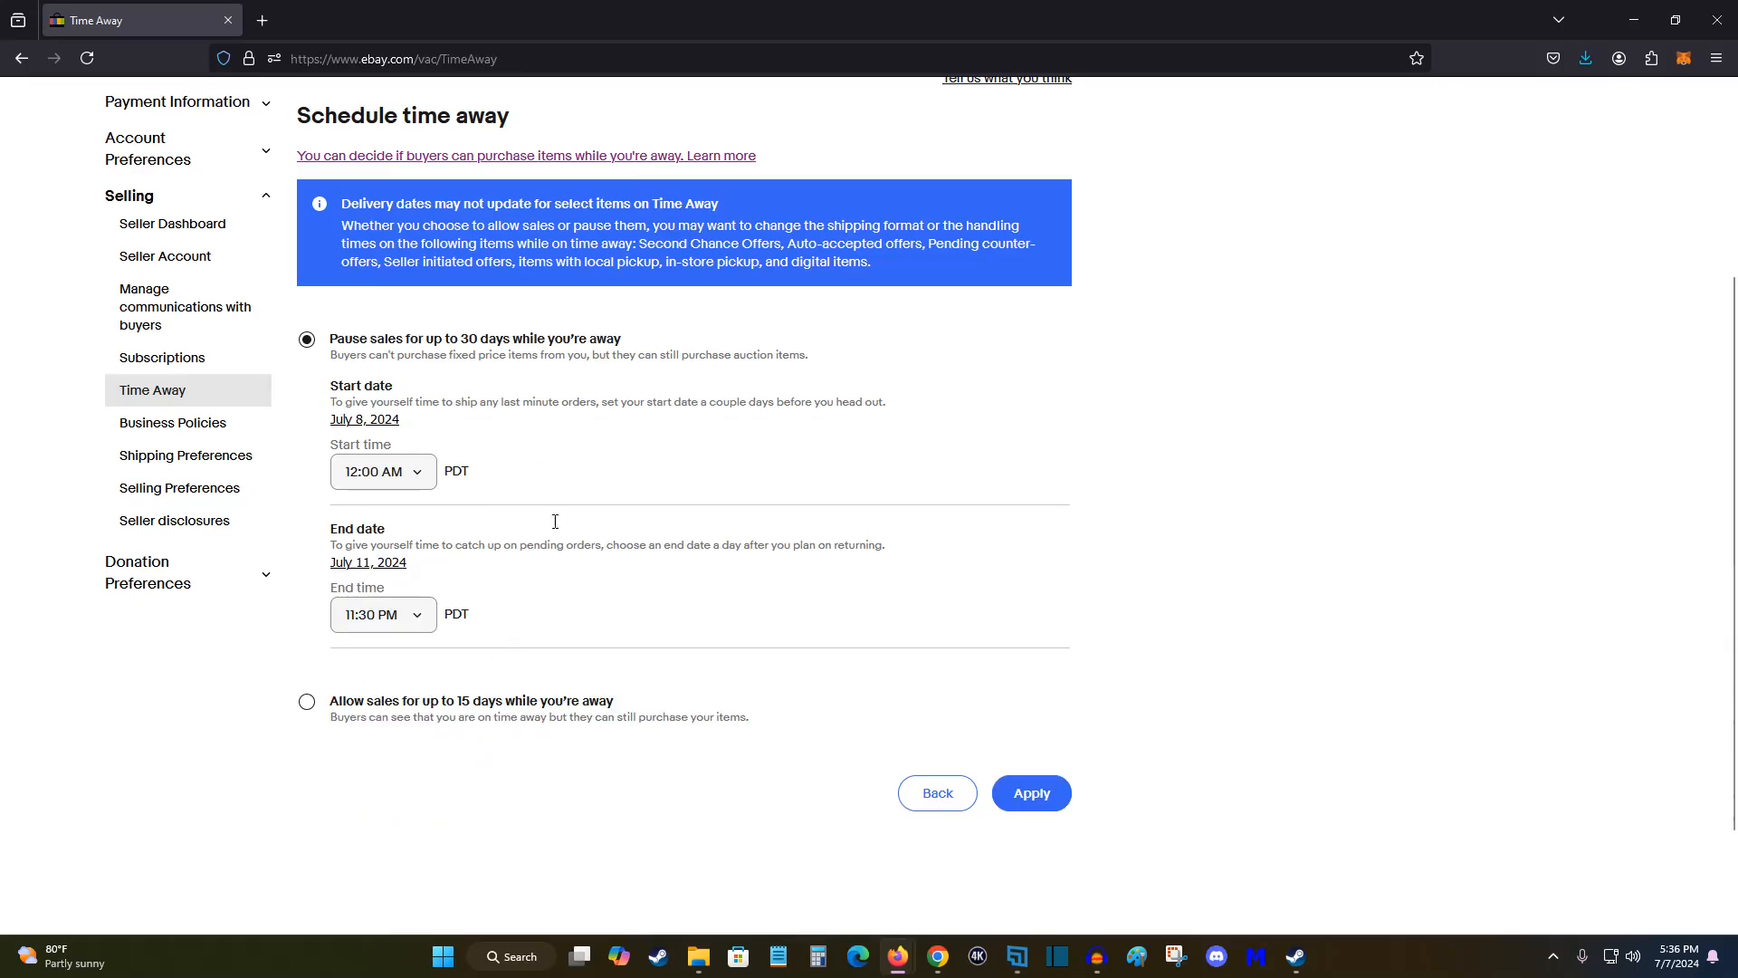
mouse_move(328, 726)
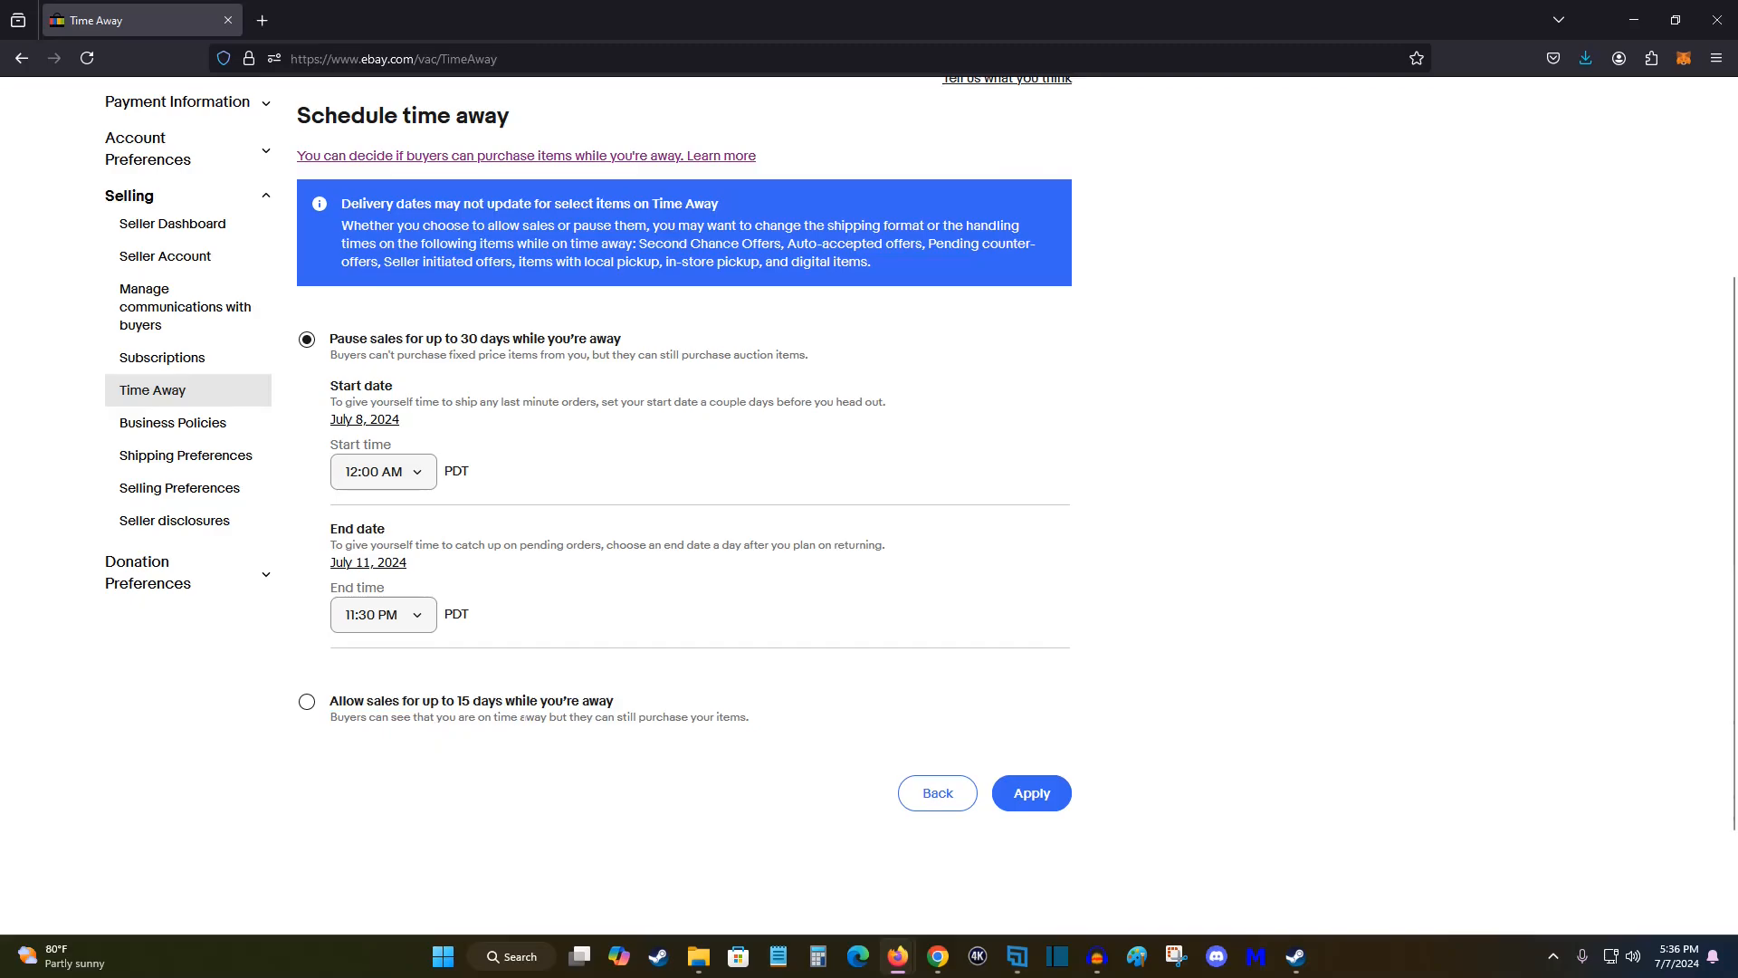
mouse_move(744, 773)
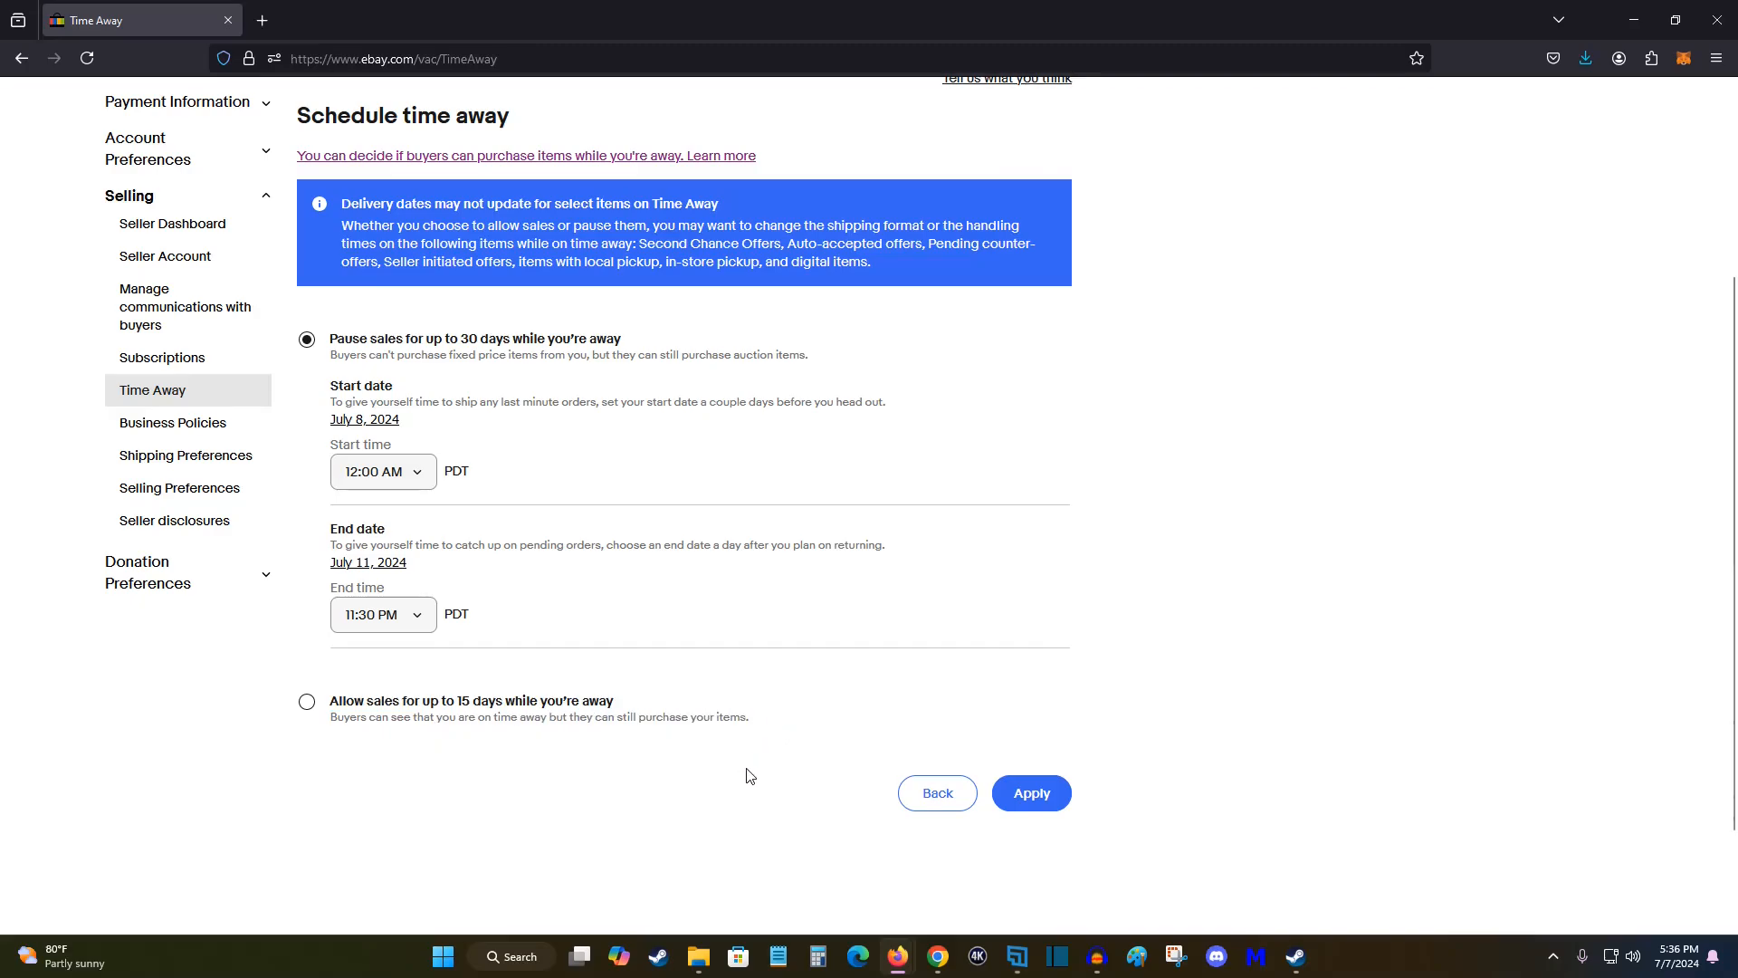
mouse_move(438, 609)
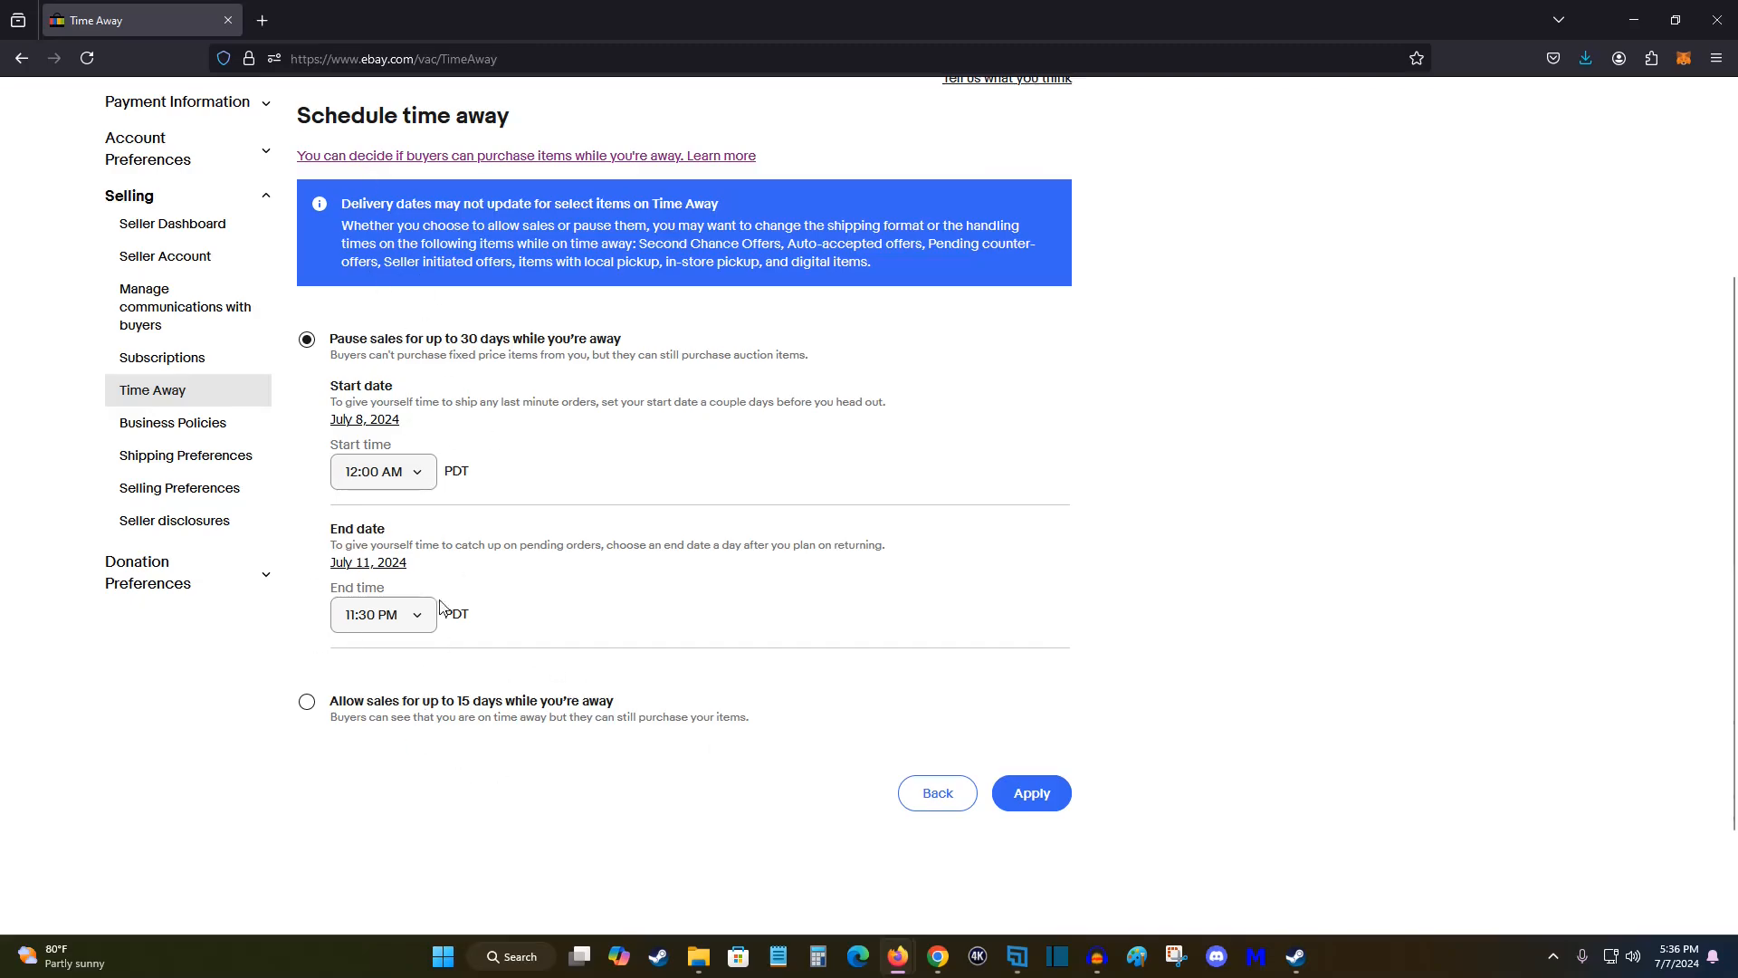
mouse_move(472, 353)
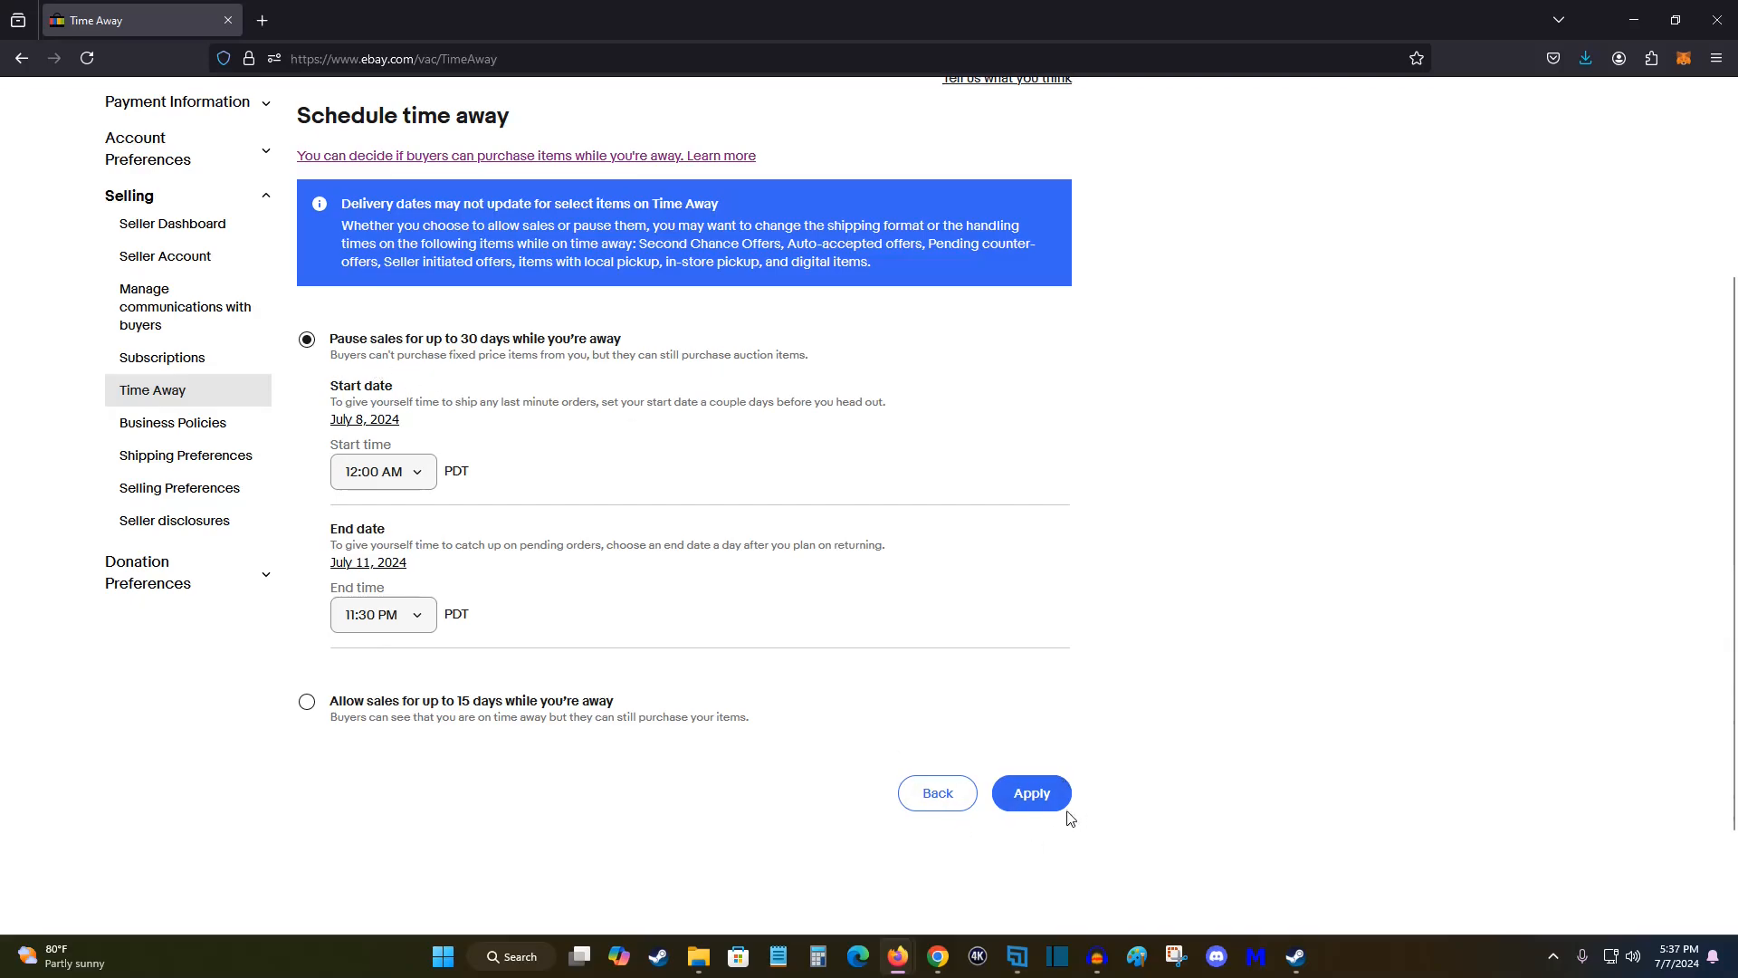
left_click(1030, 793)
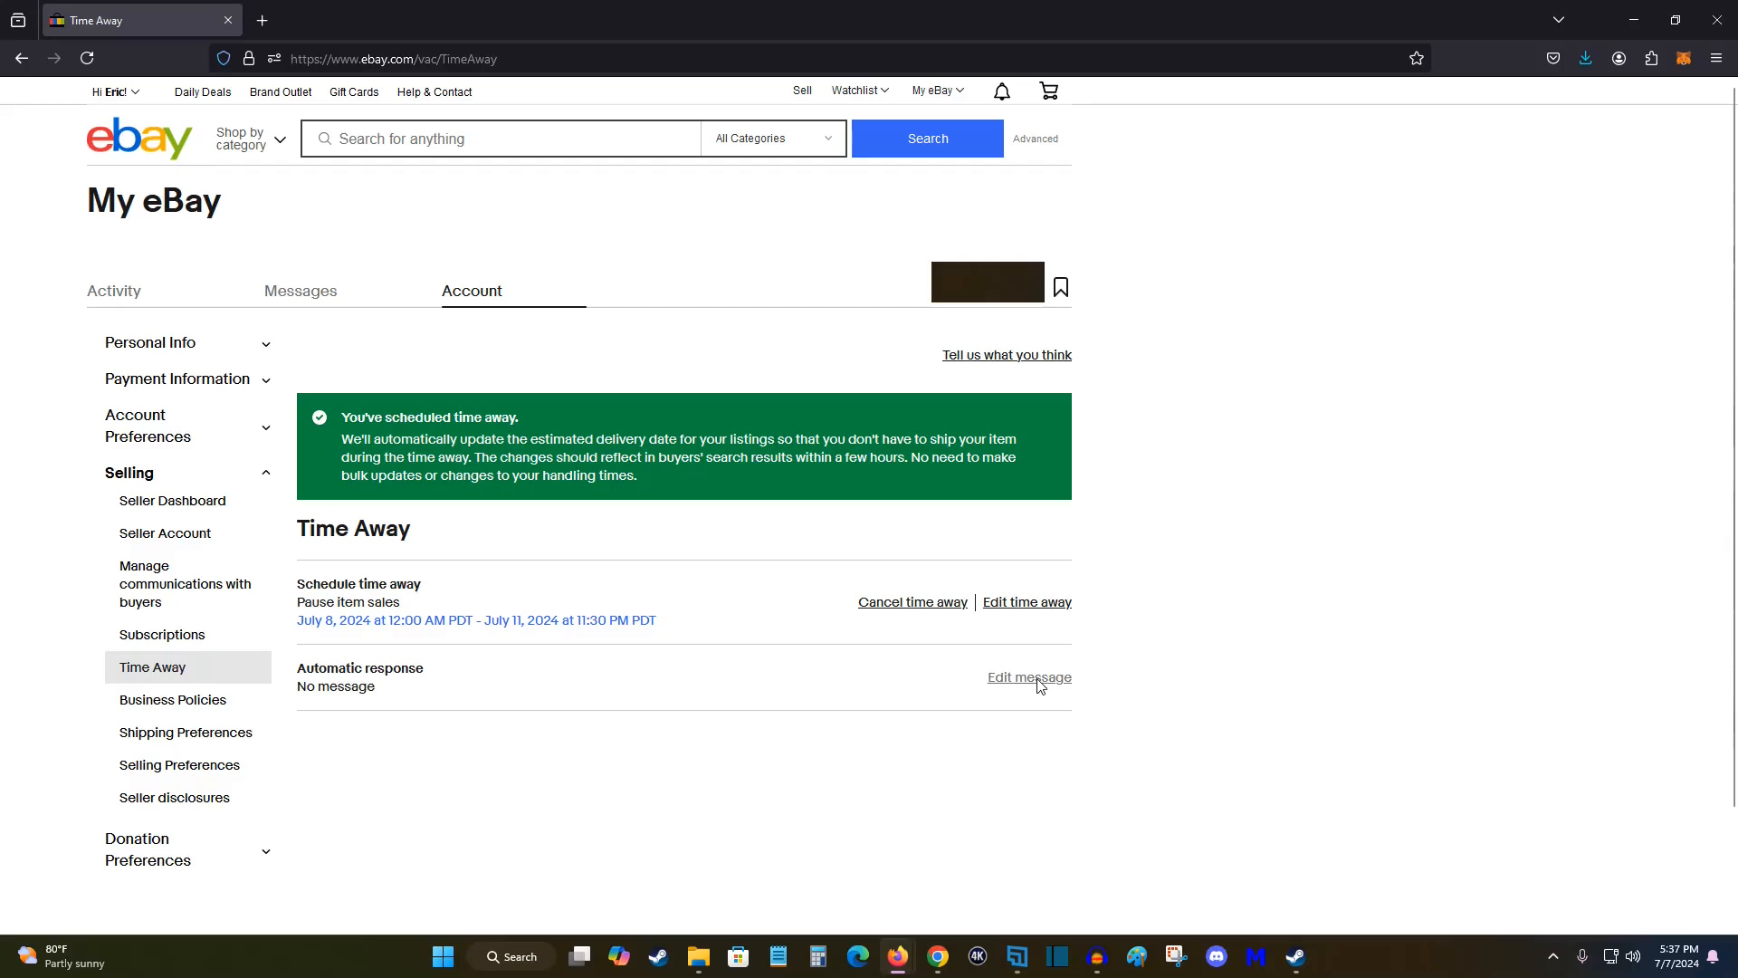
- Edit the automatic response and review the default away message starting July 7, 2024
left_click(1028, 677)
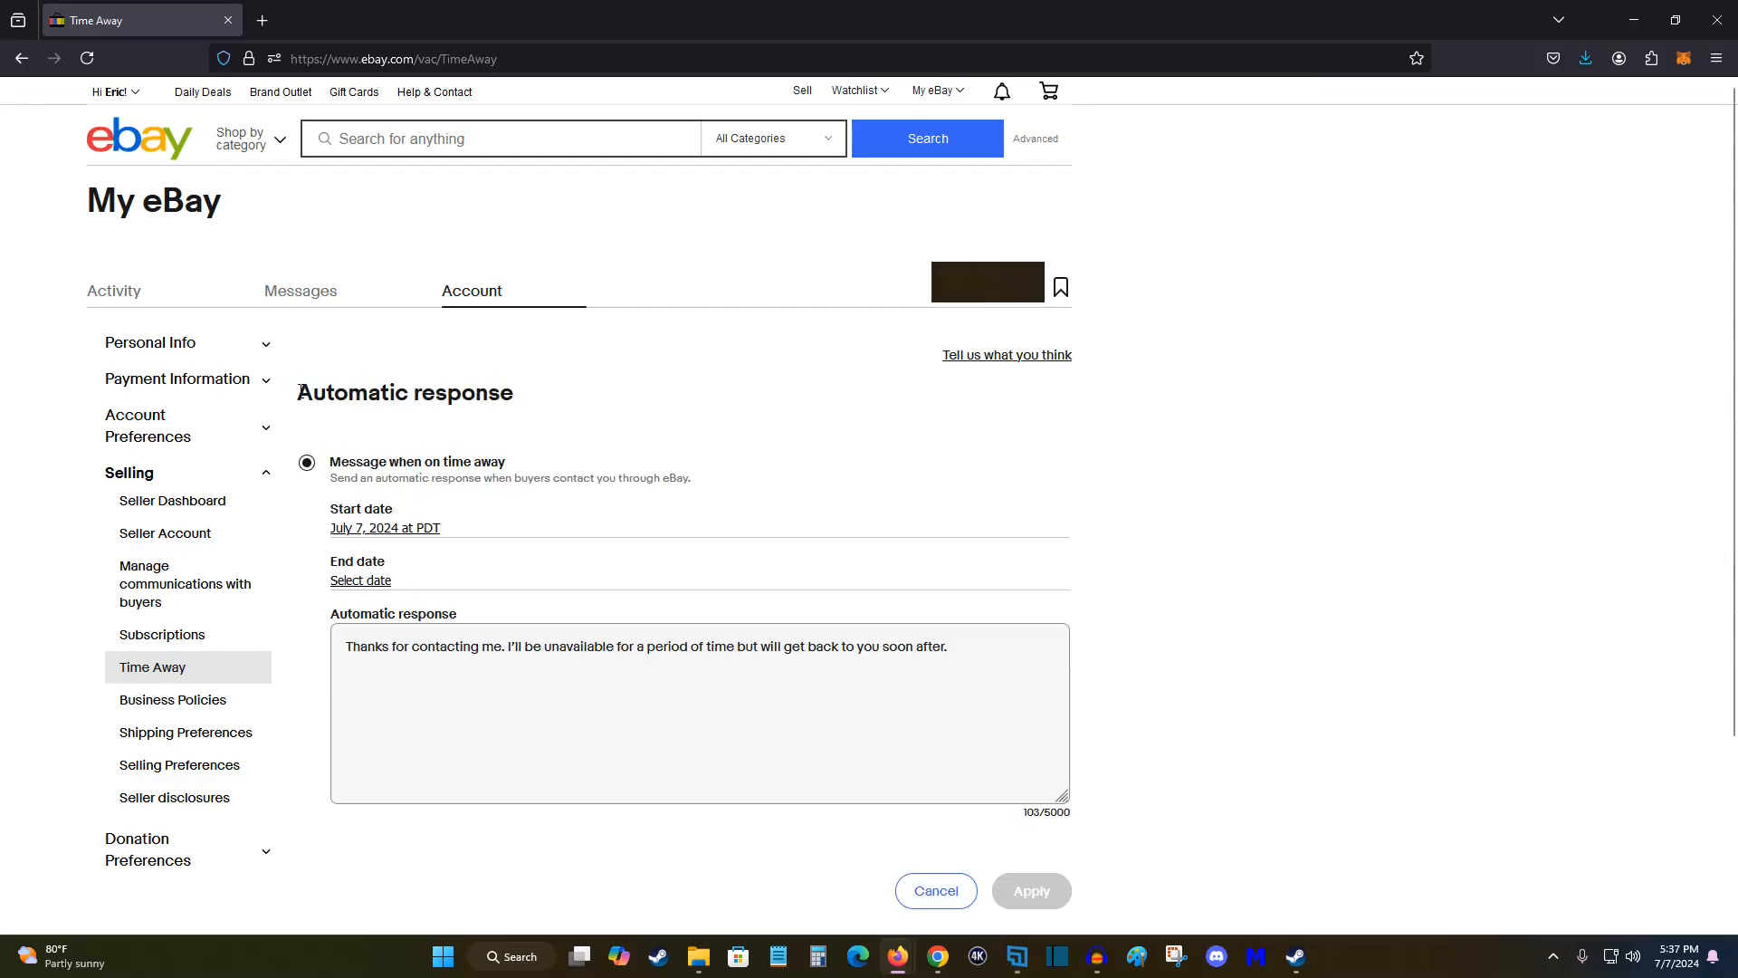
mouse_move(389, 480)
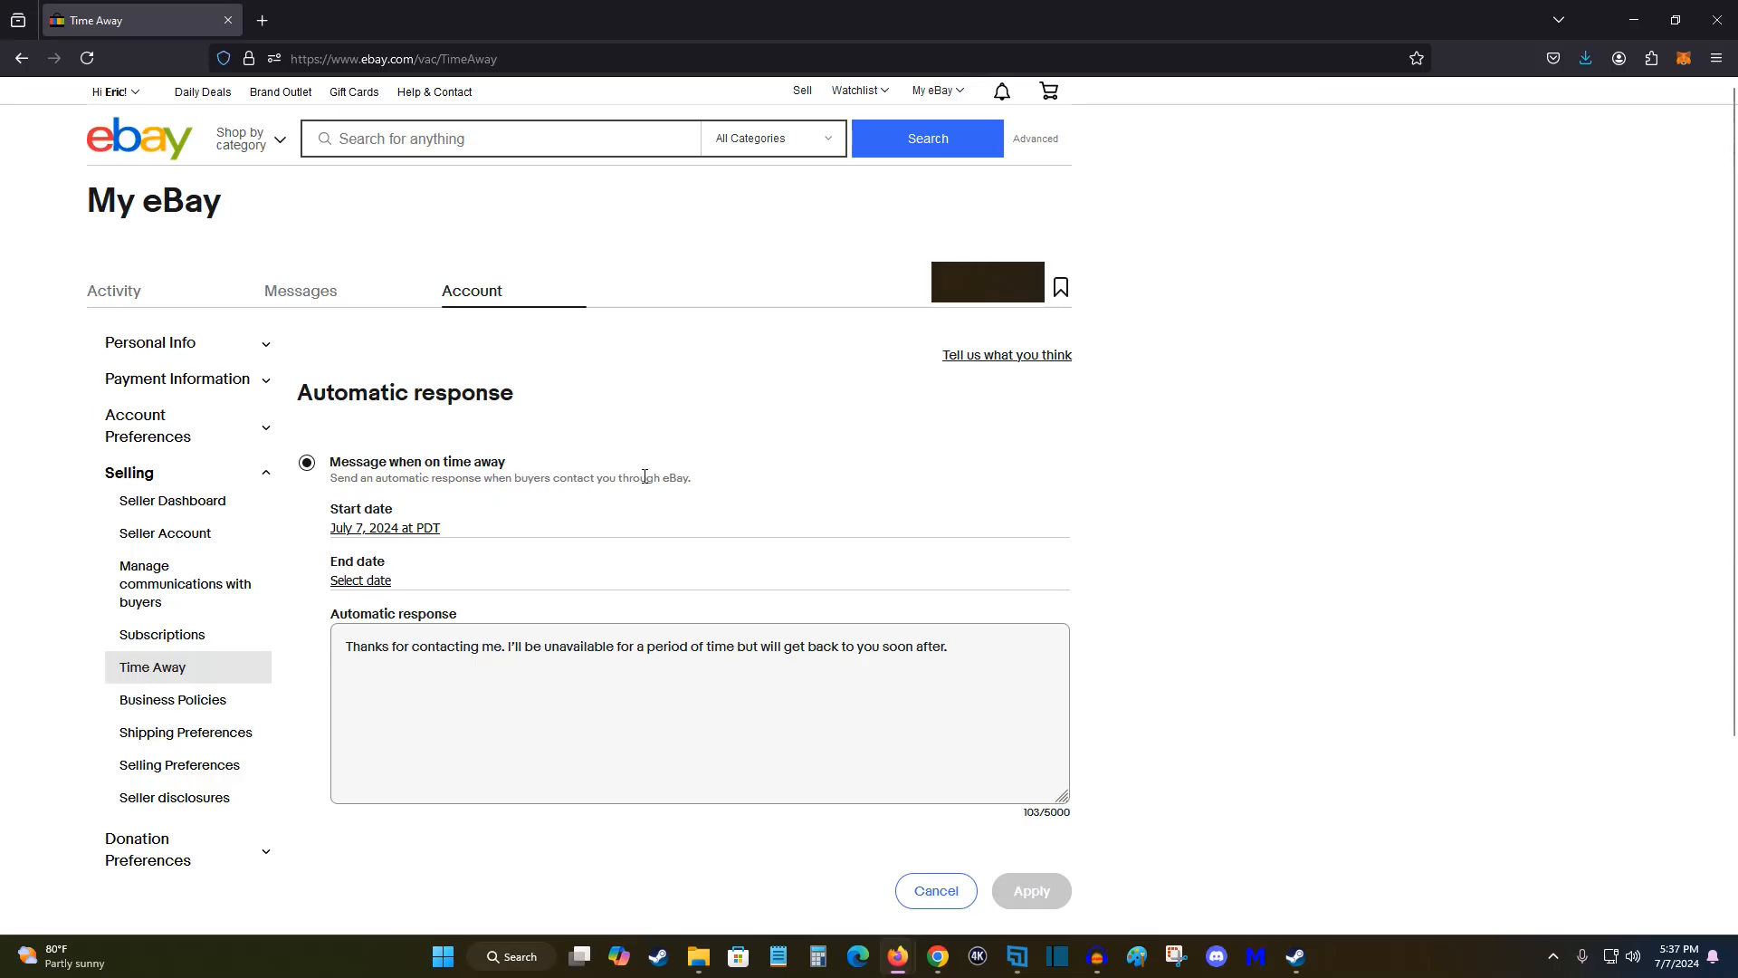
mouse_move(471, 655)
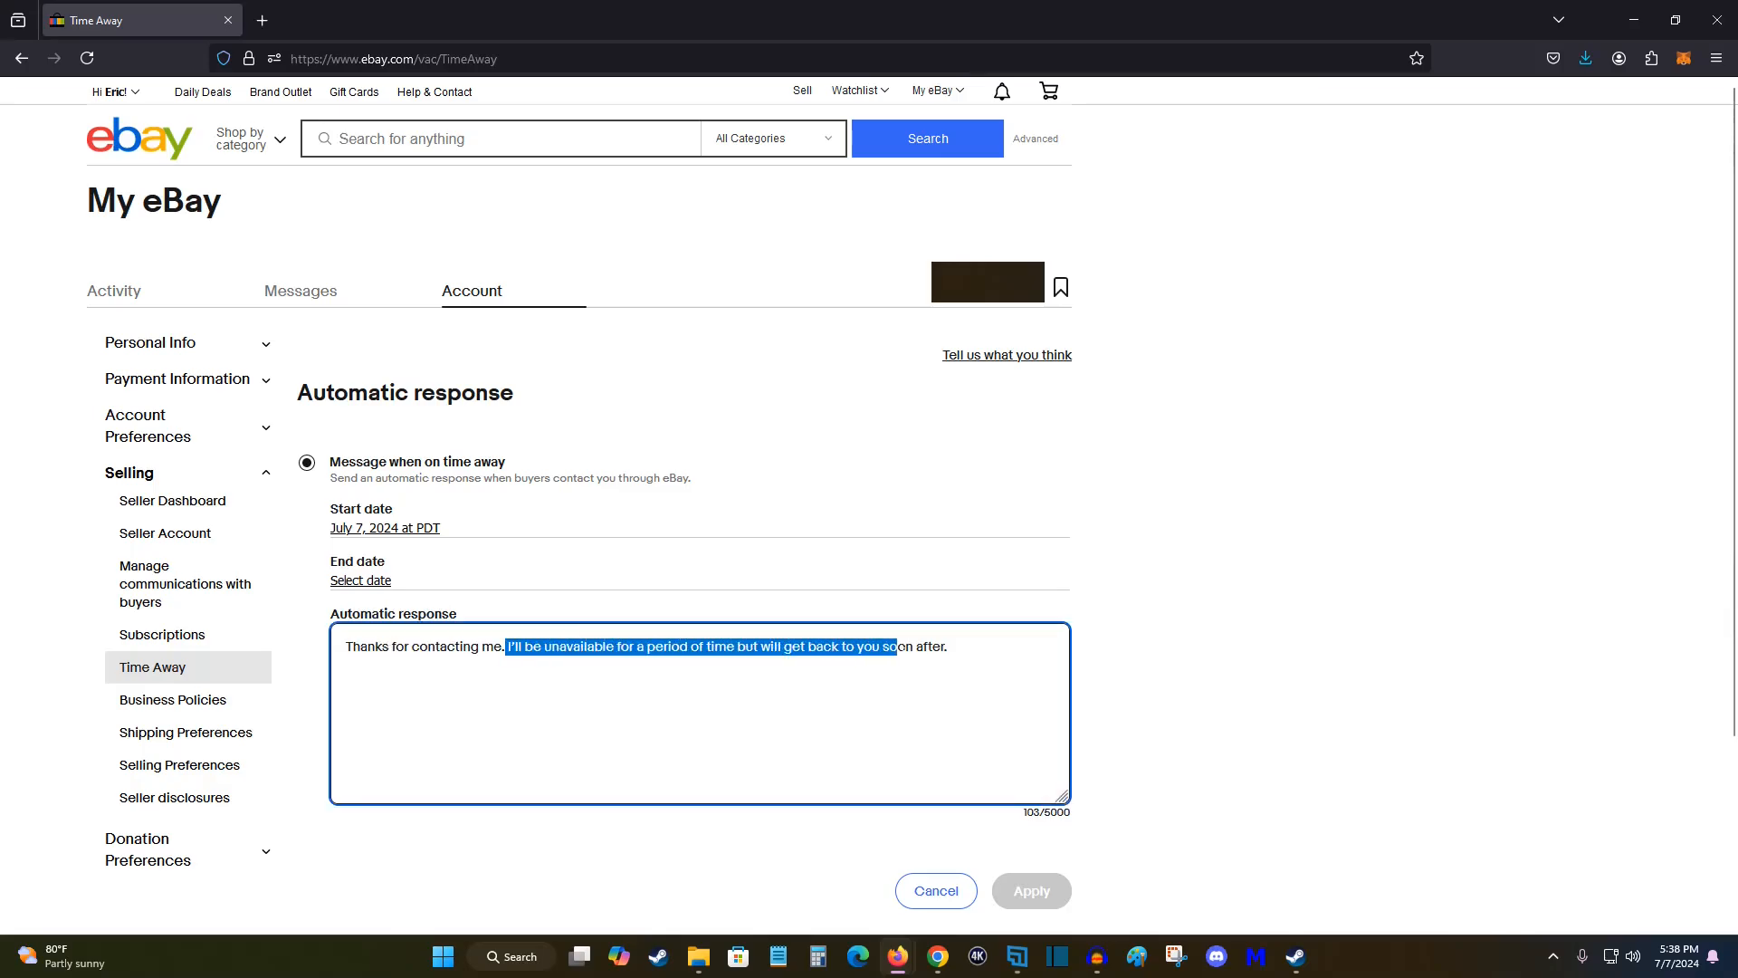
left_click(920, 723)
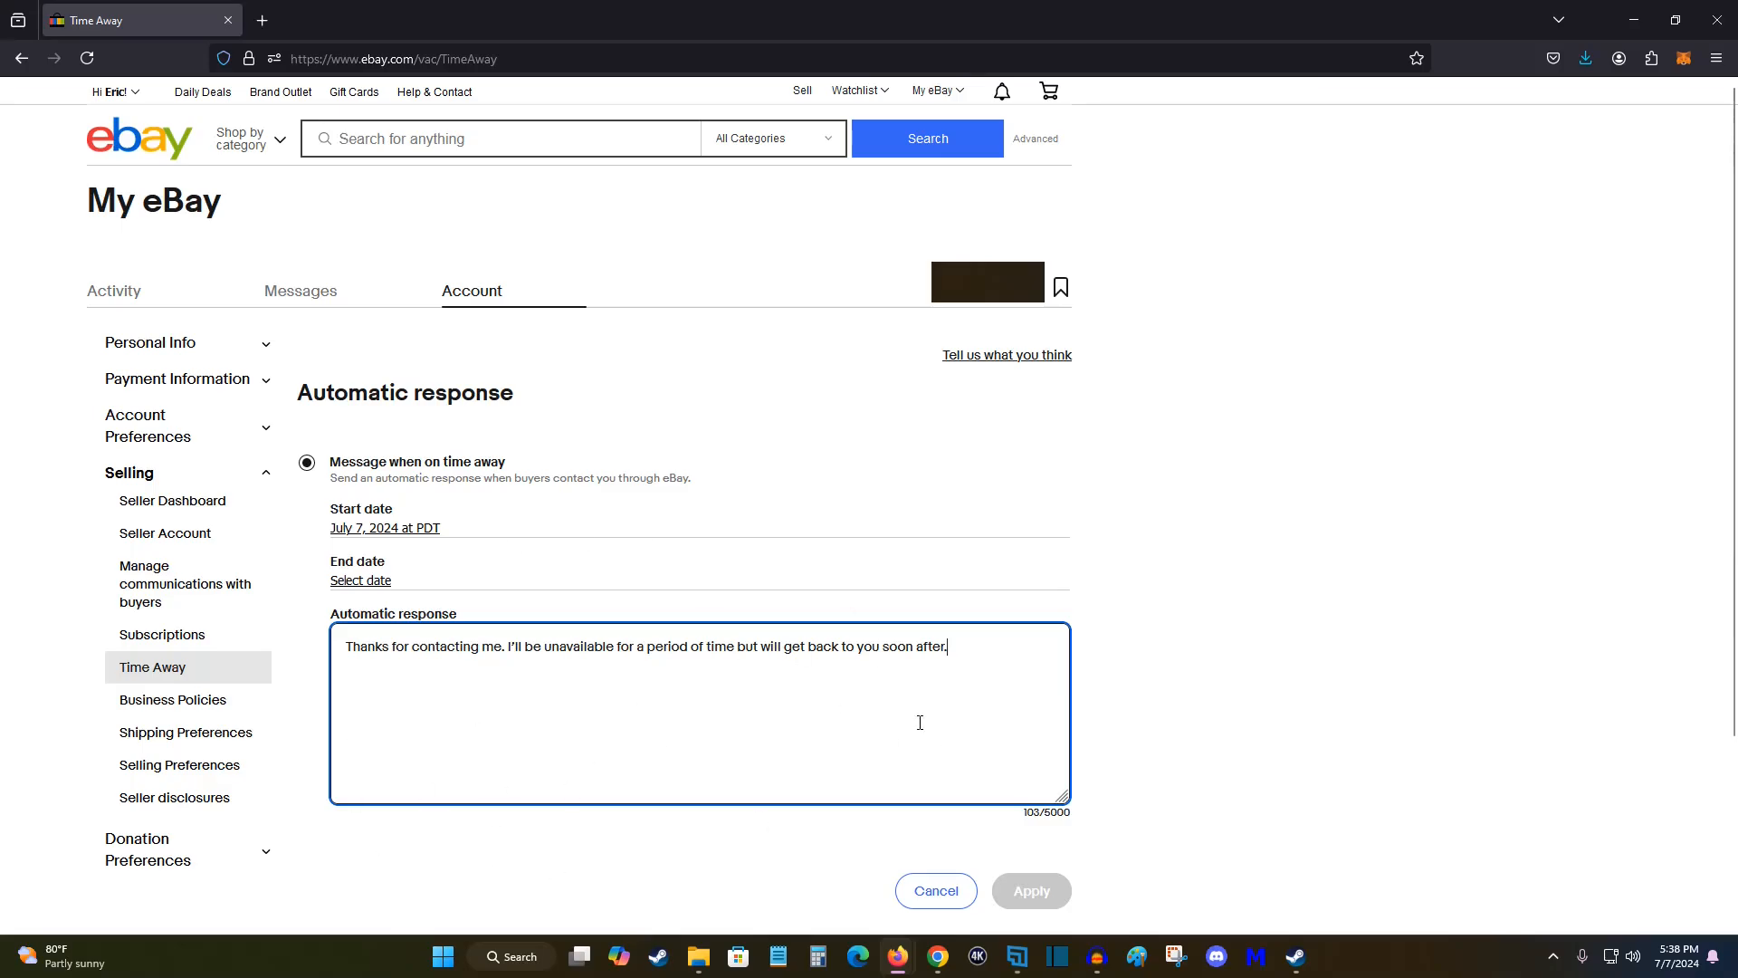
mouse_move(438, 740)
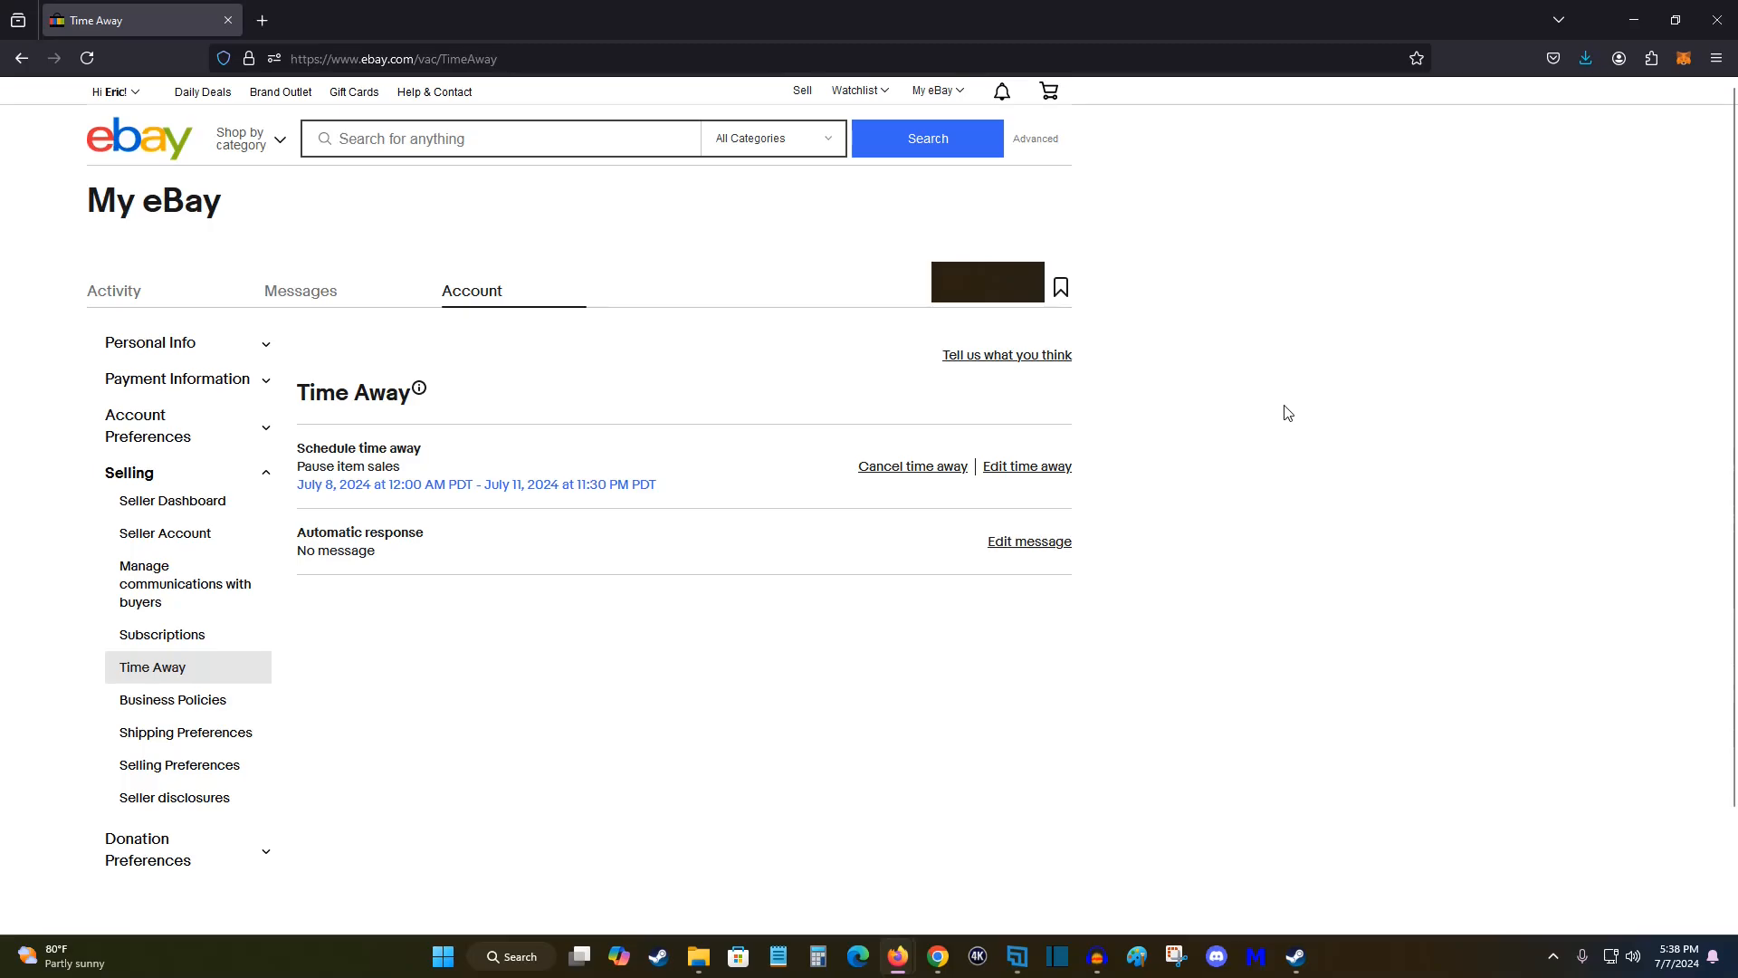
mouse_move(1251, 364)
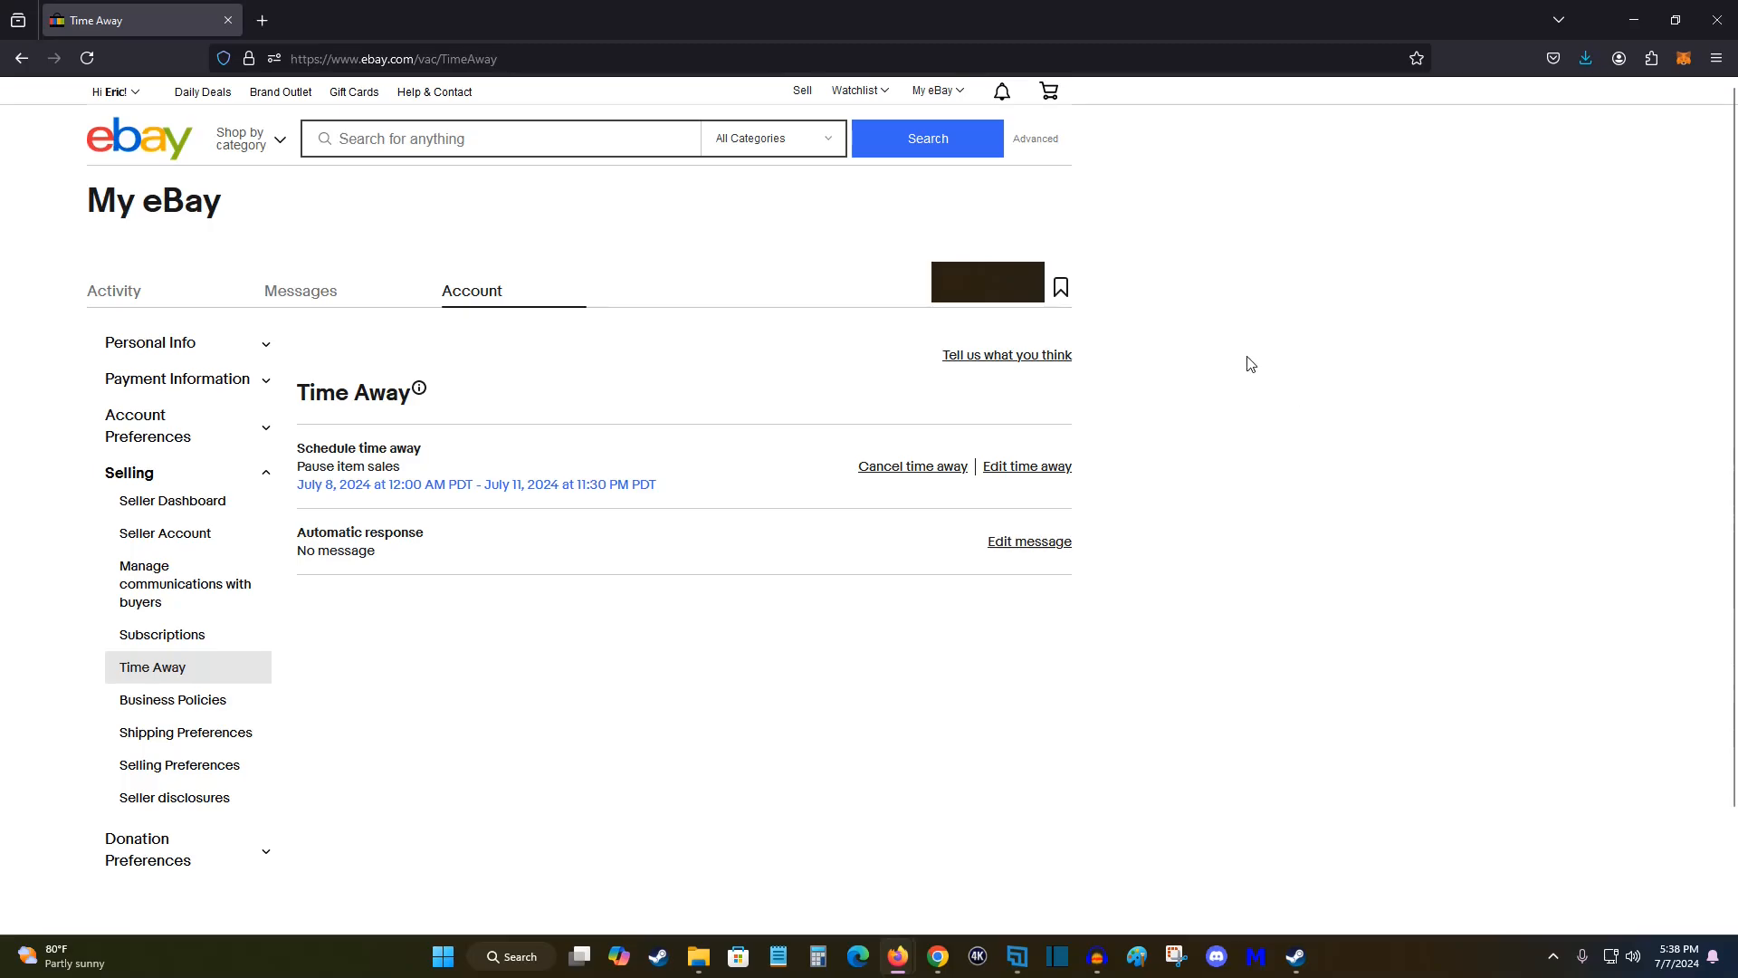